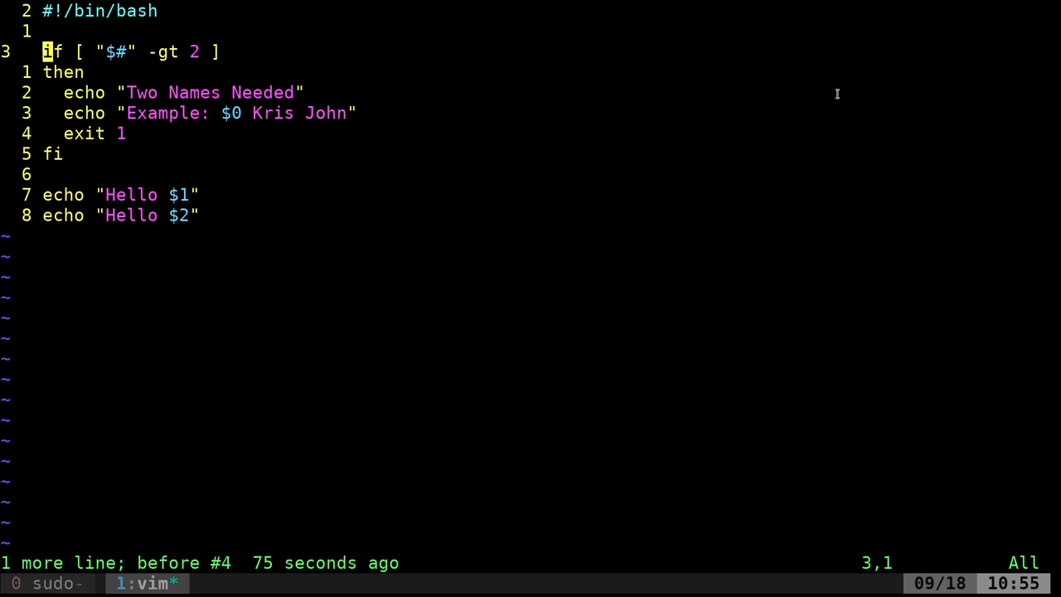
mouse_move(126, 92)
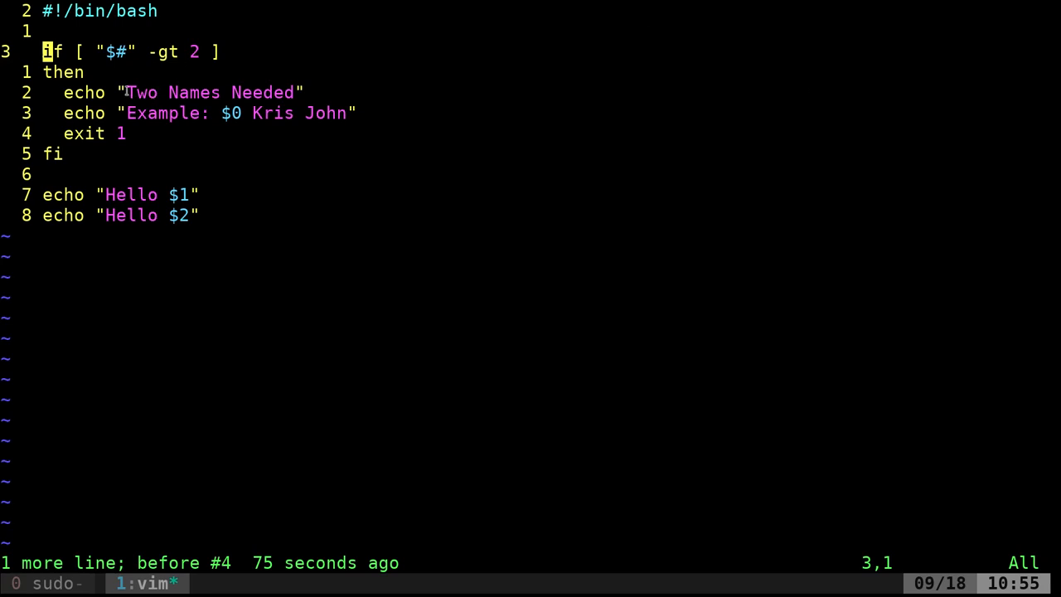
Change the argument test from -gt 2 to -lt 2 and open a new line after the greetings
double_click(211, 92)
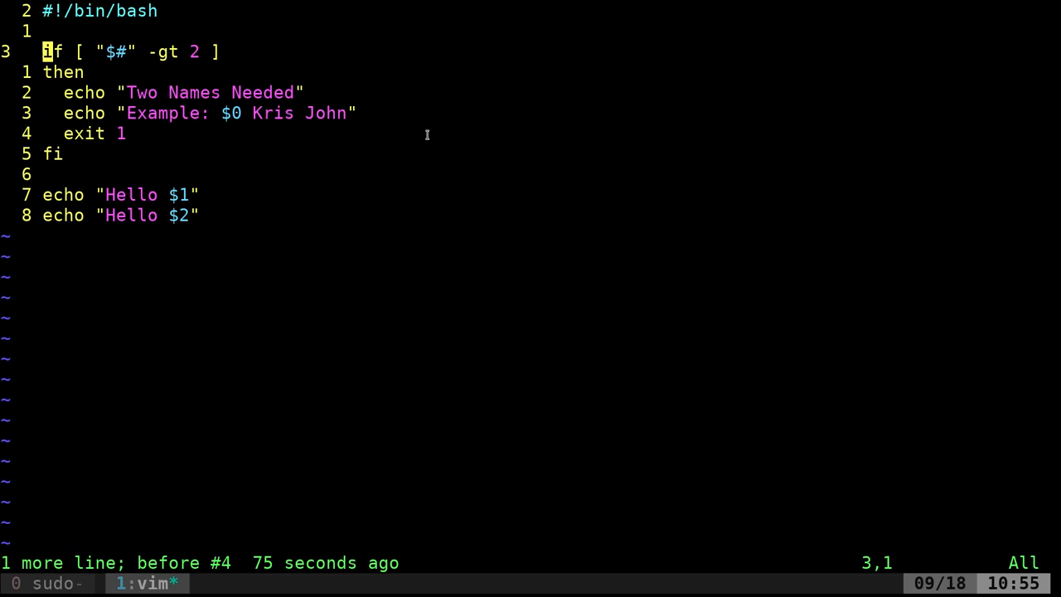
key("j")
type("l")
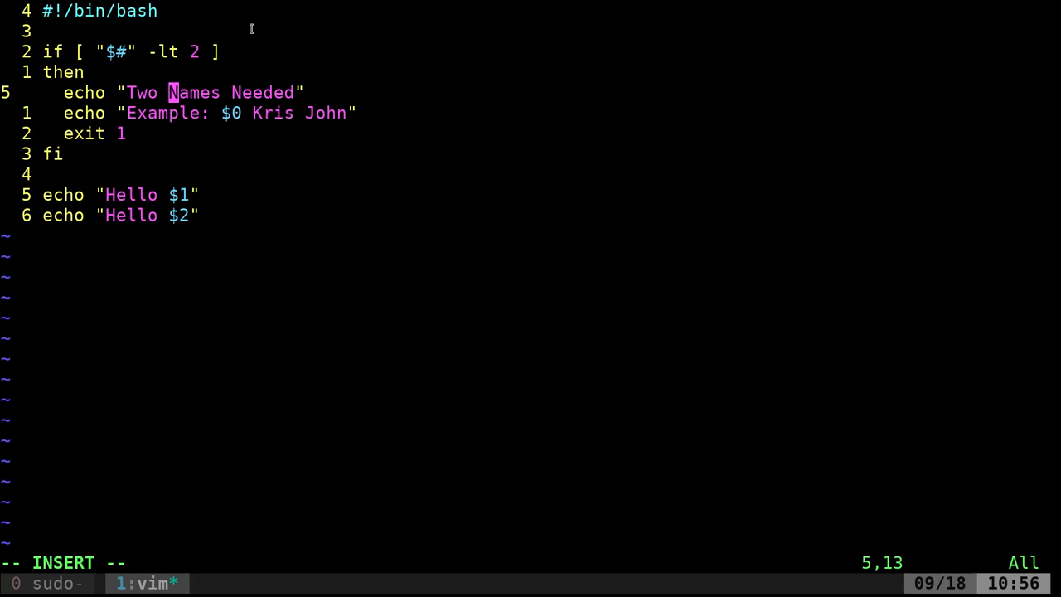
mouse_move(128, 132)
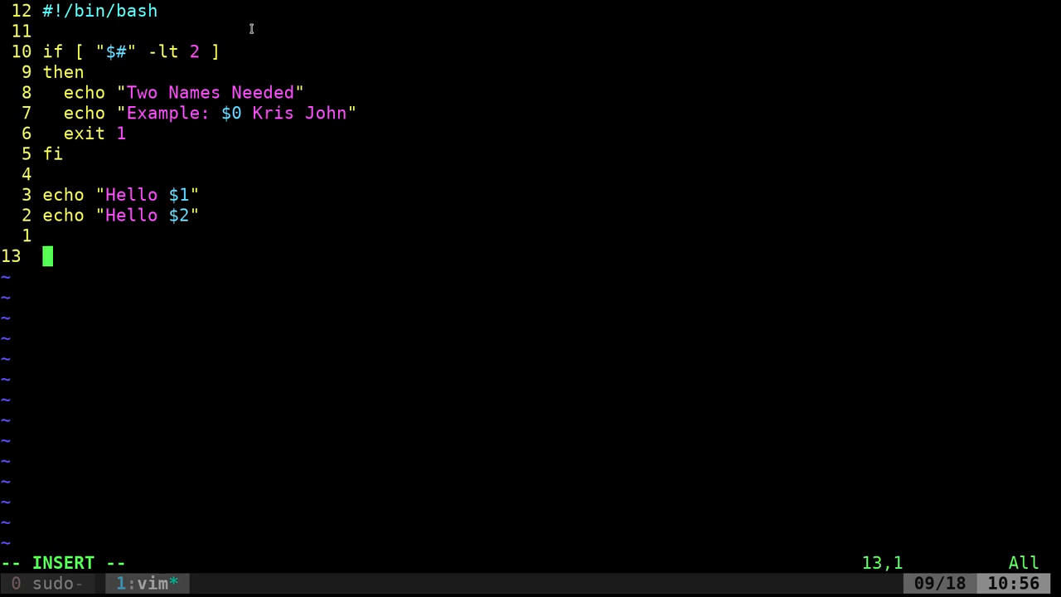
Append a help() function running cat << EOF with an empty heredoc body and closing brace
type("function")
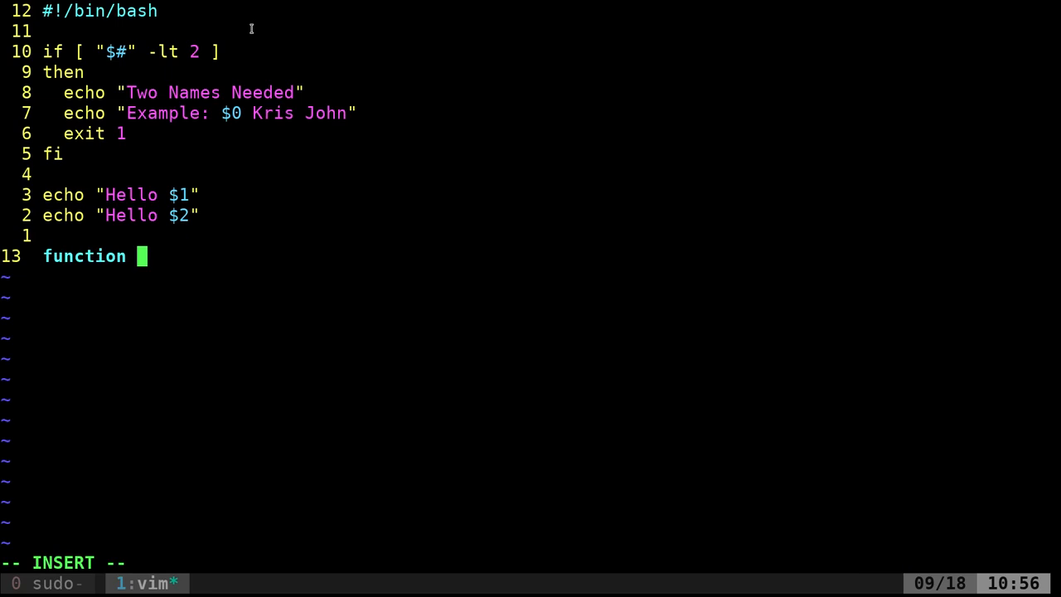
type("help(){")
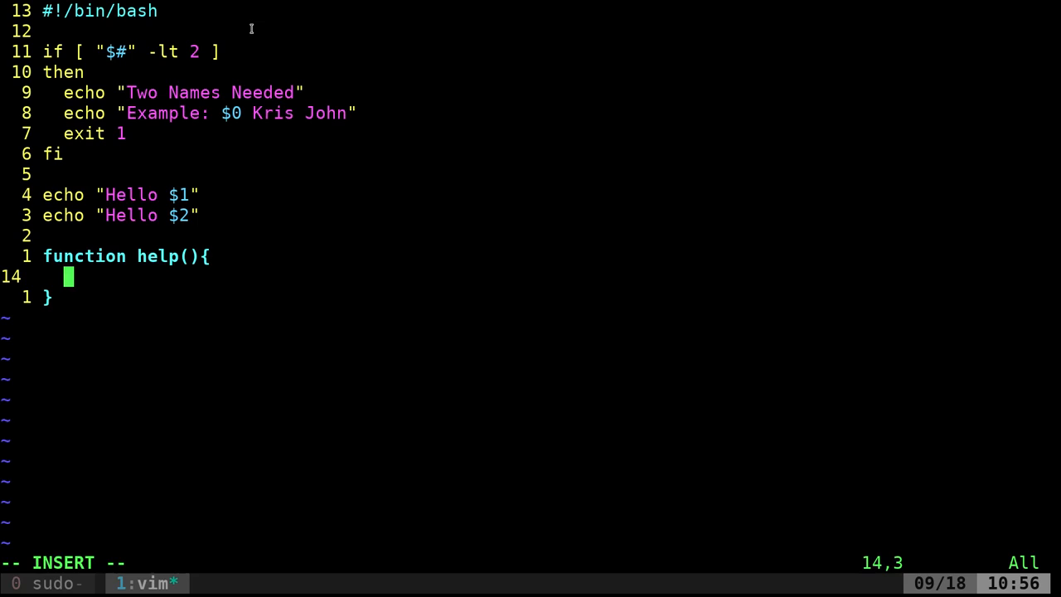
type("ca")
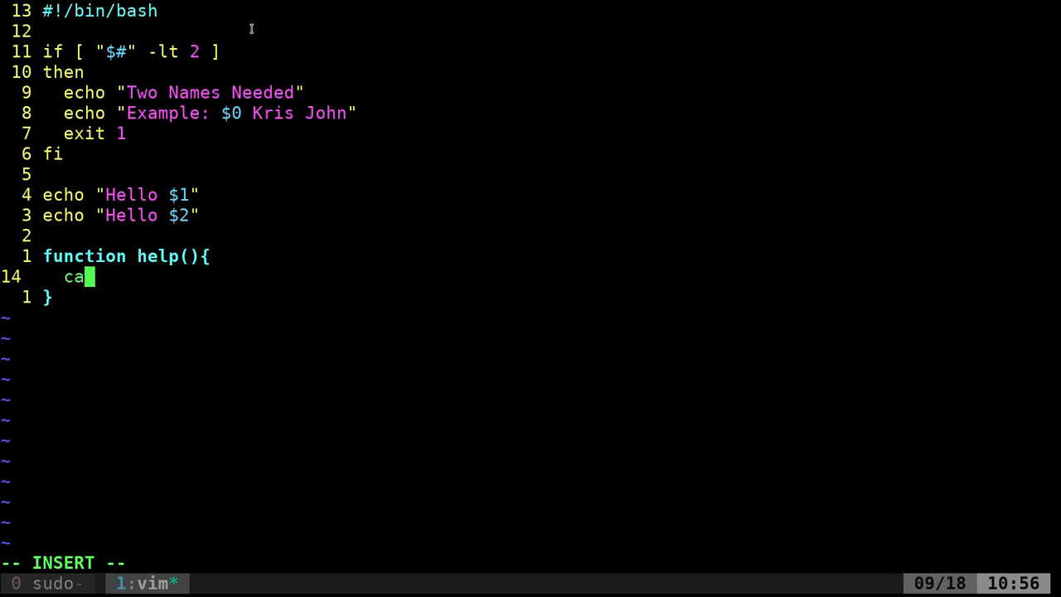
type("t")
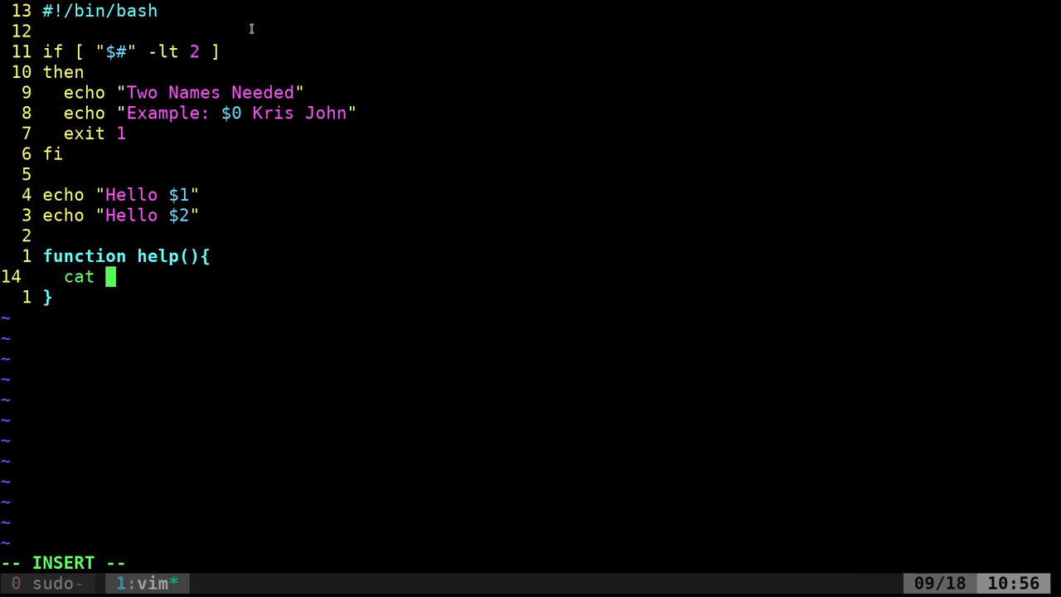
type("<<")
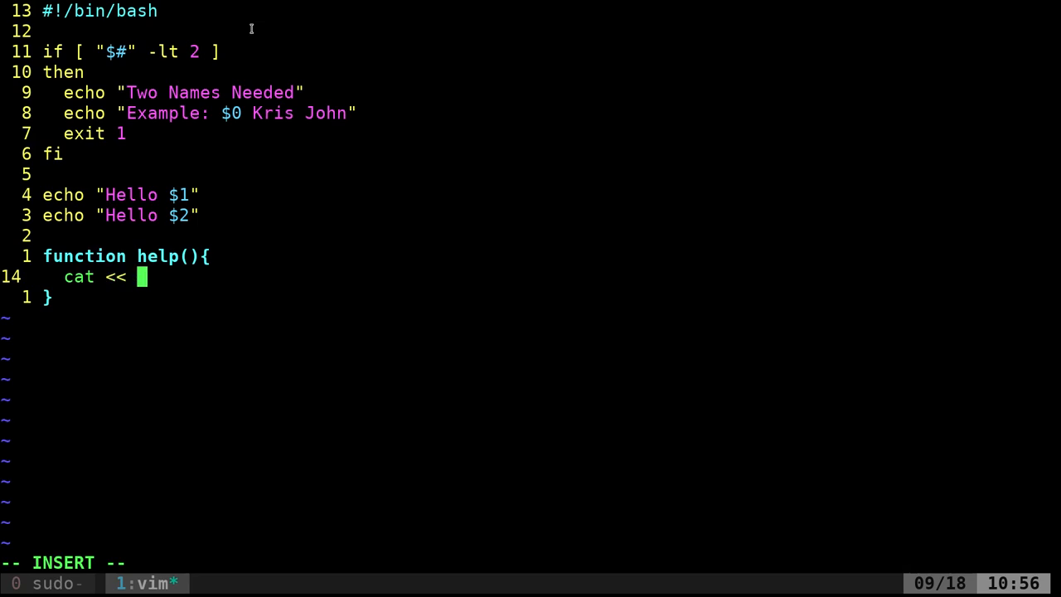
type("EOF")
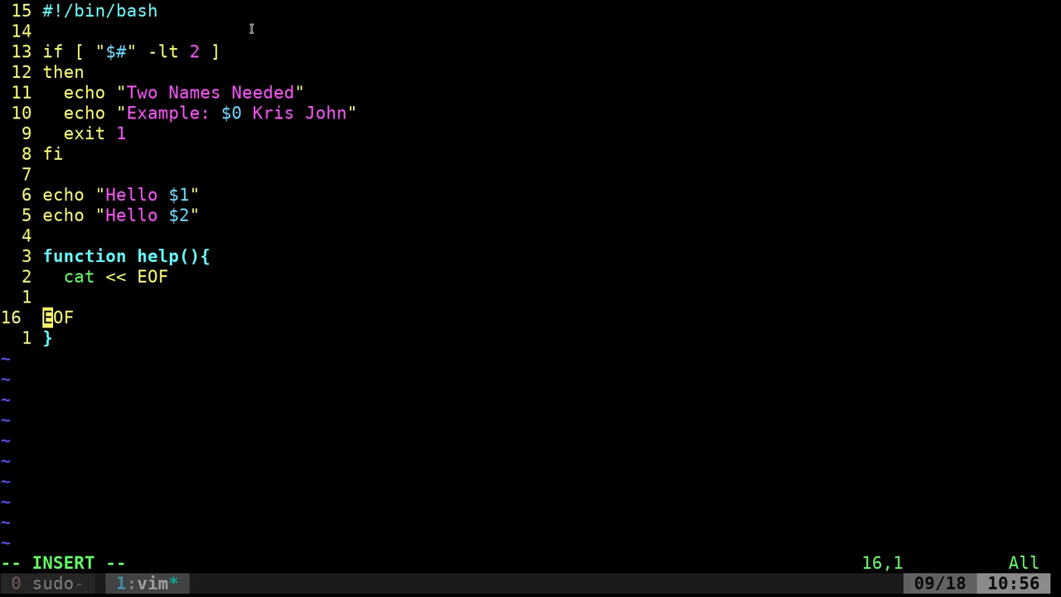
key("Return")
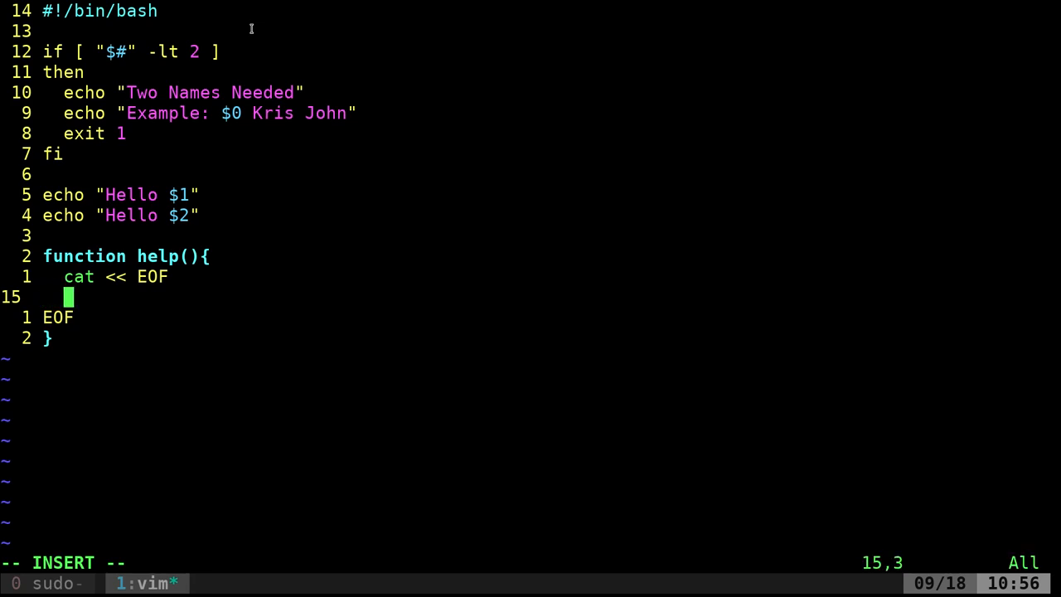
Type the HELP: heading and a 'You need to do something different' line in the heredoc
type("HELP:")
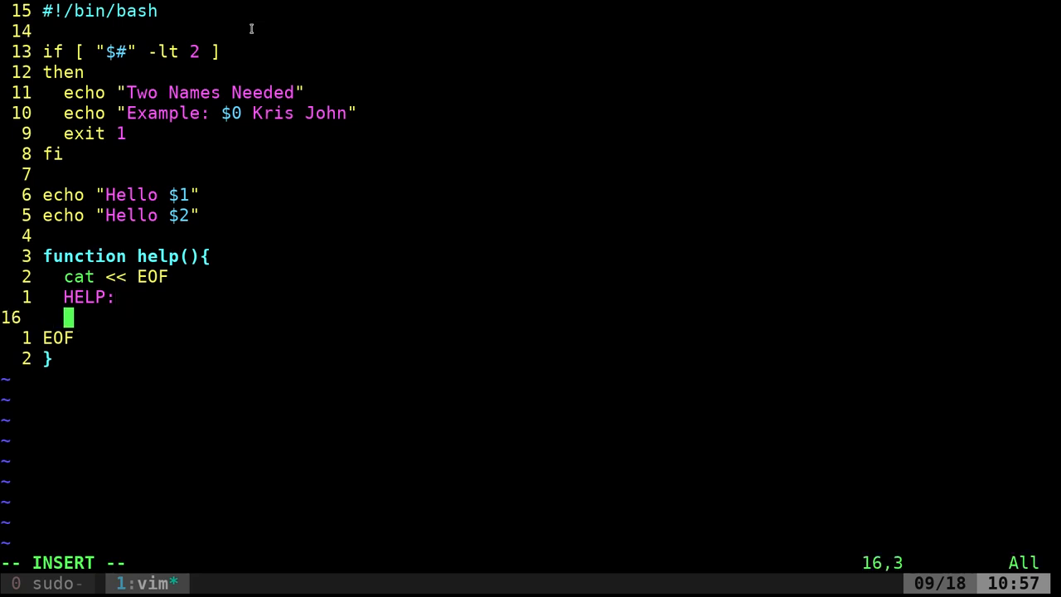
type("You")
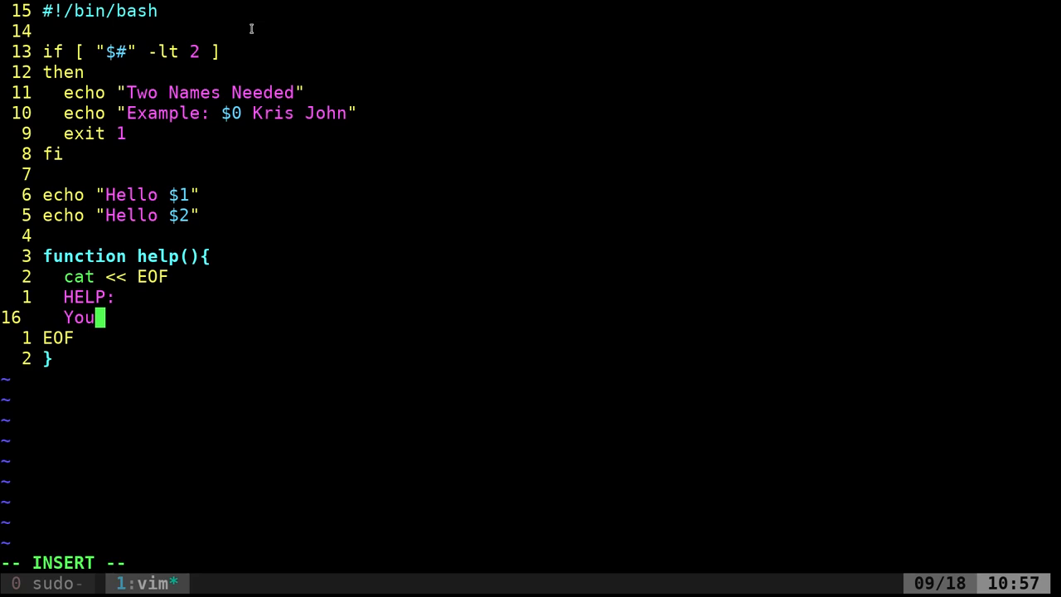
type("need to")
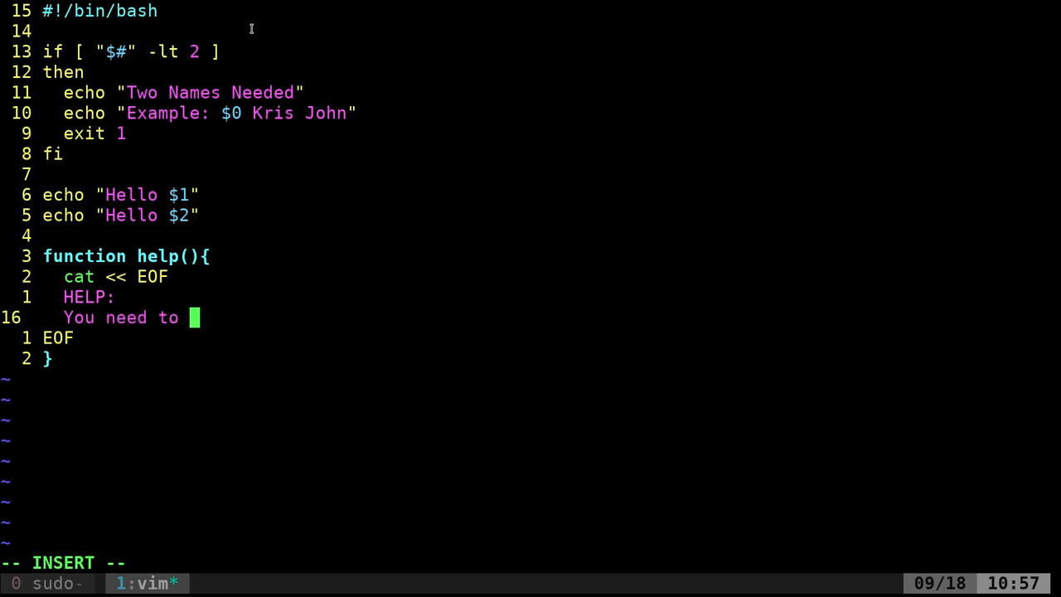
type("do something different")
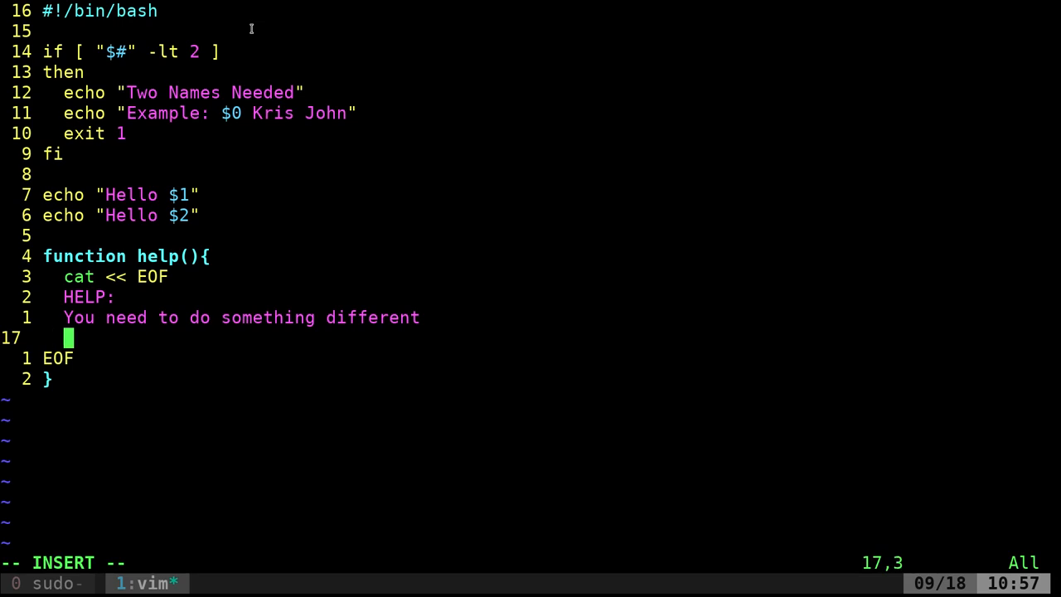
Add the lines 'Usage: $0 input1 input2' and 'example: $0 Kris John'
type("Usea")
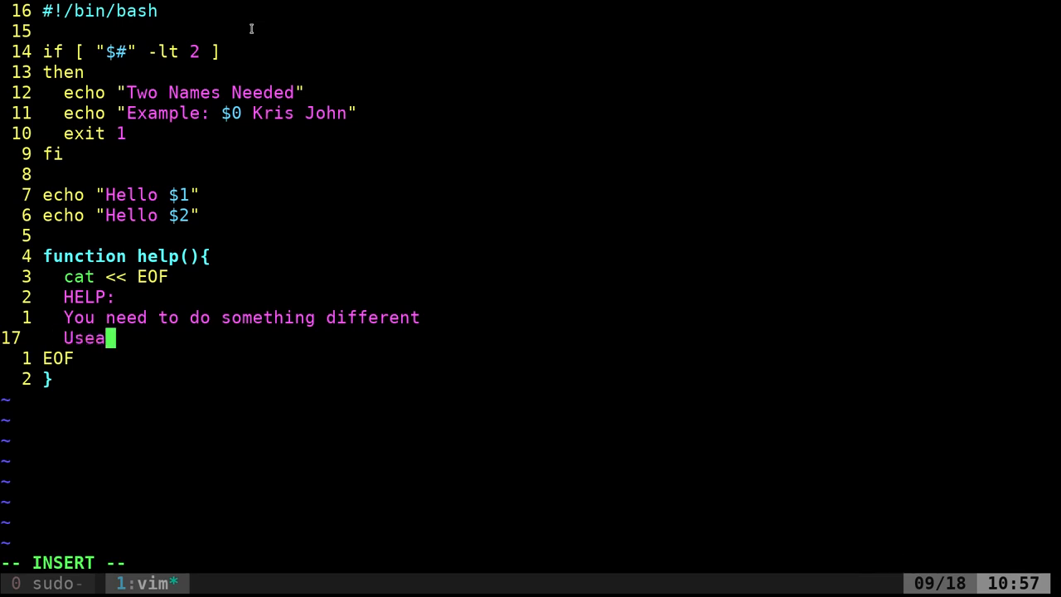
type("g")
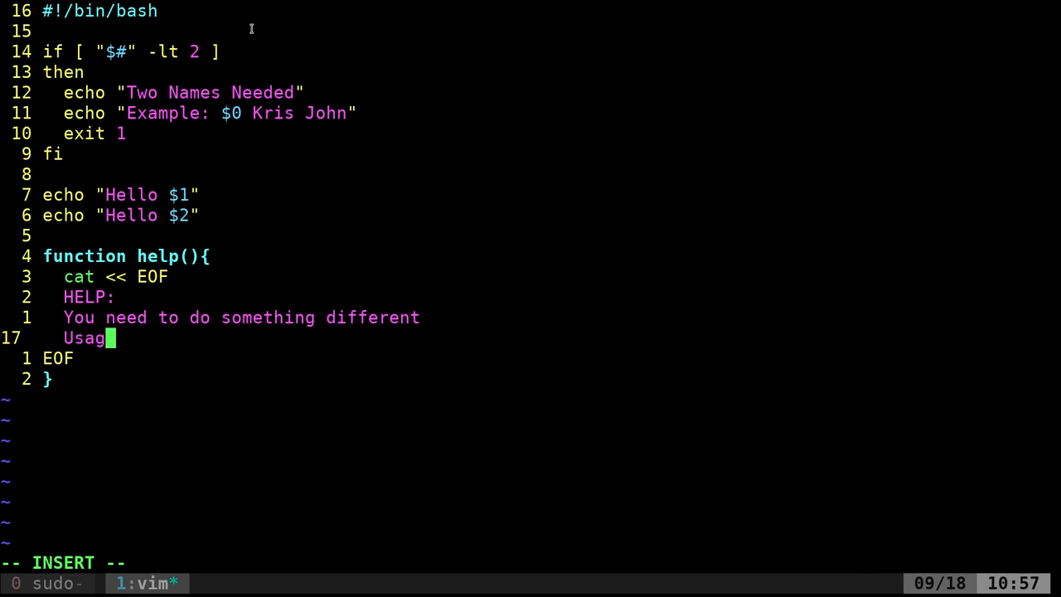
type("e:")
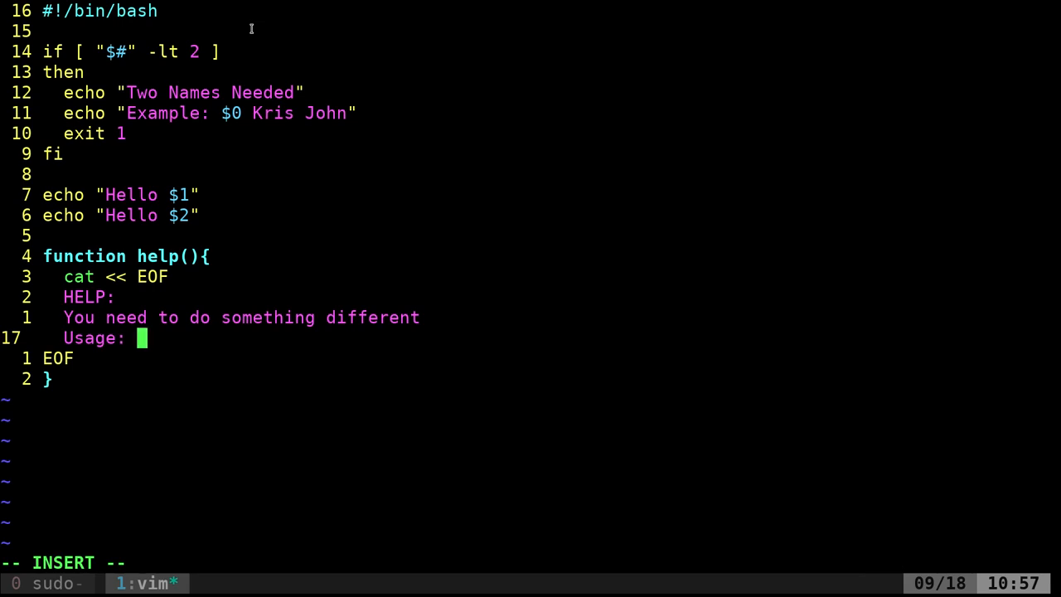
type("$0")
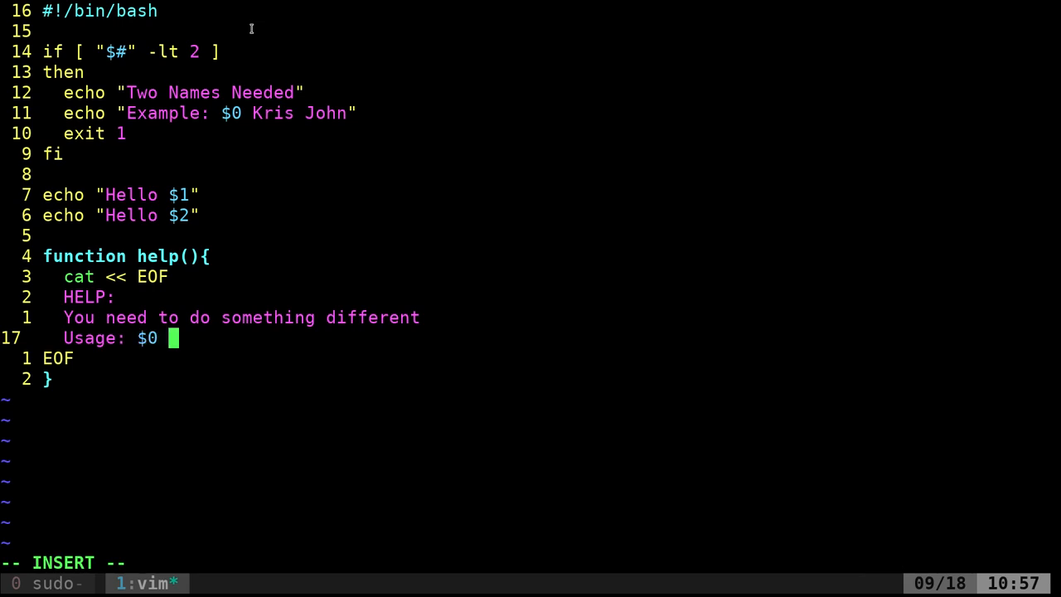
type("input1")
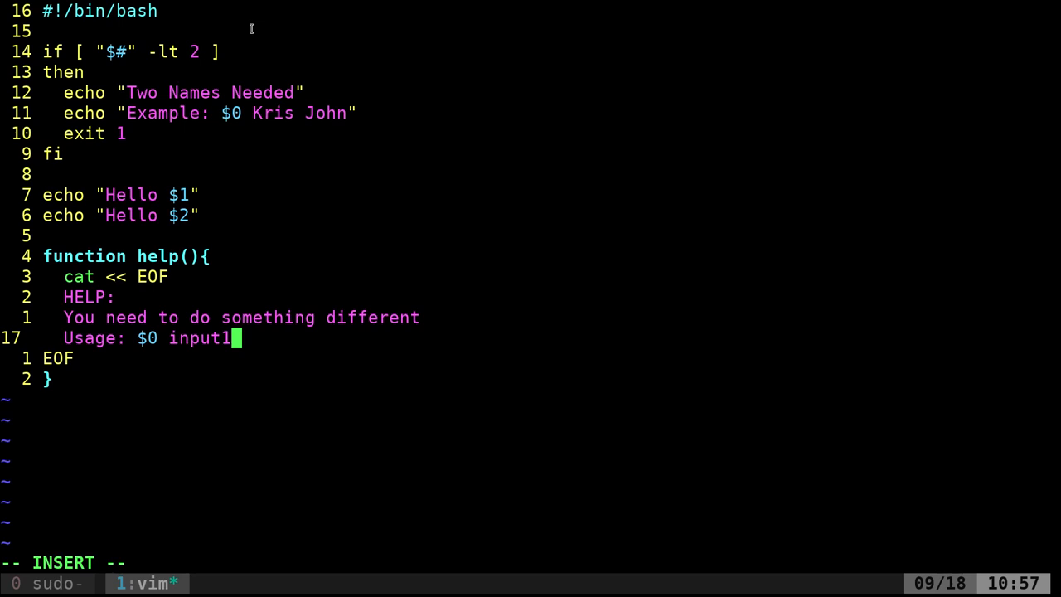
type("input2")
type("exa")
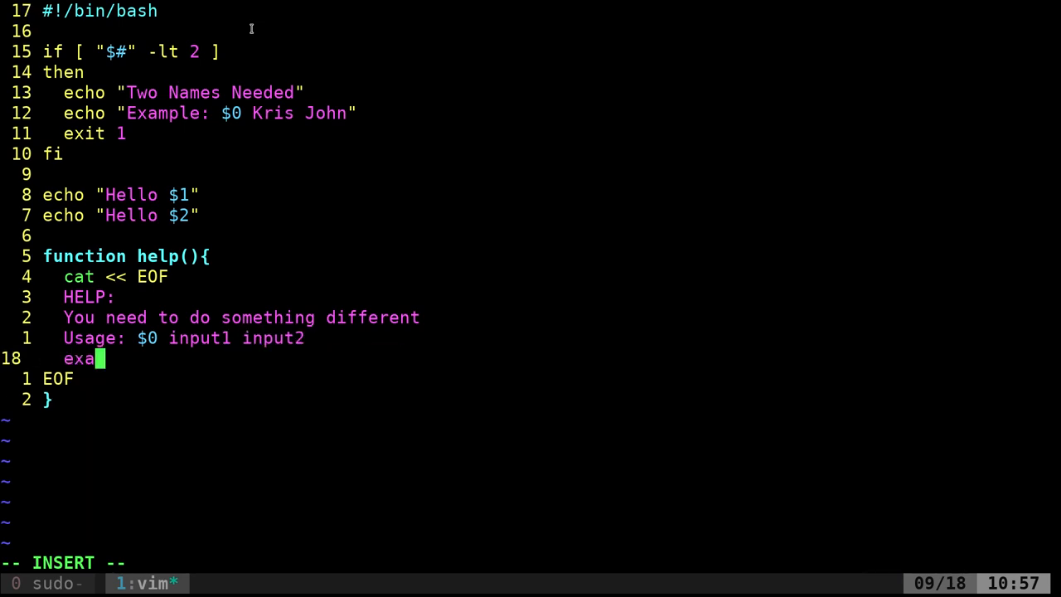
type("mpke")
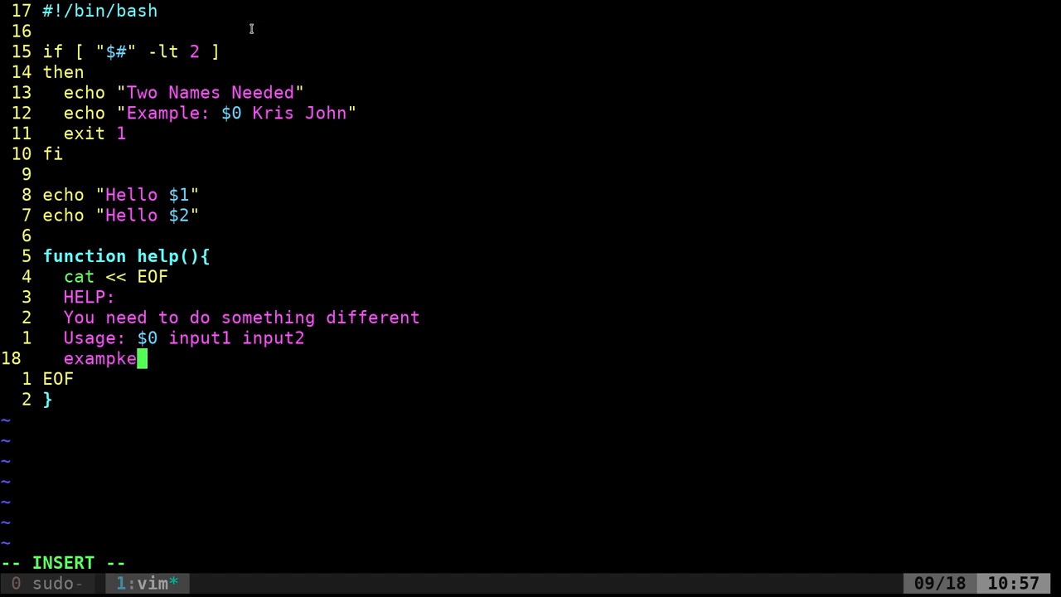
type(": $0")
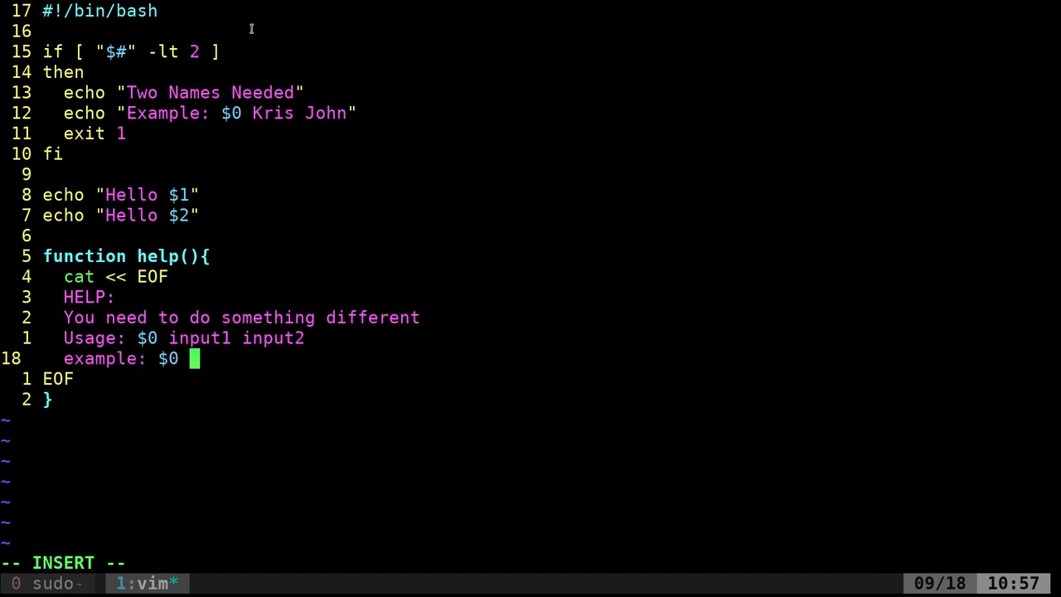
type("Kris")
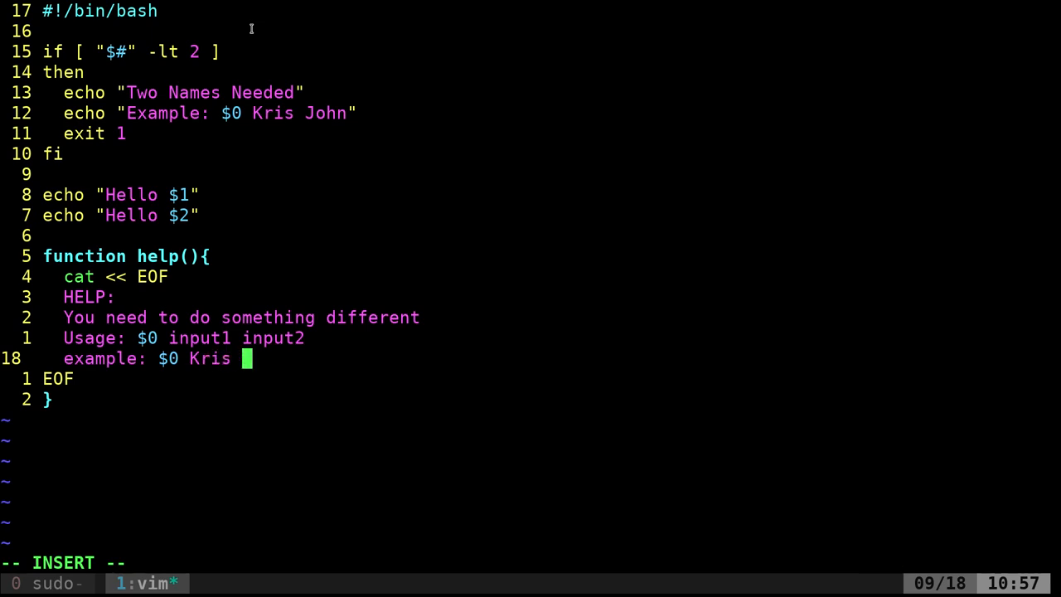
type("John")
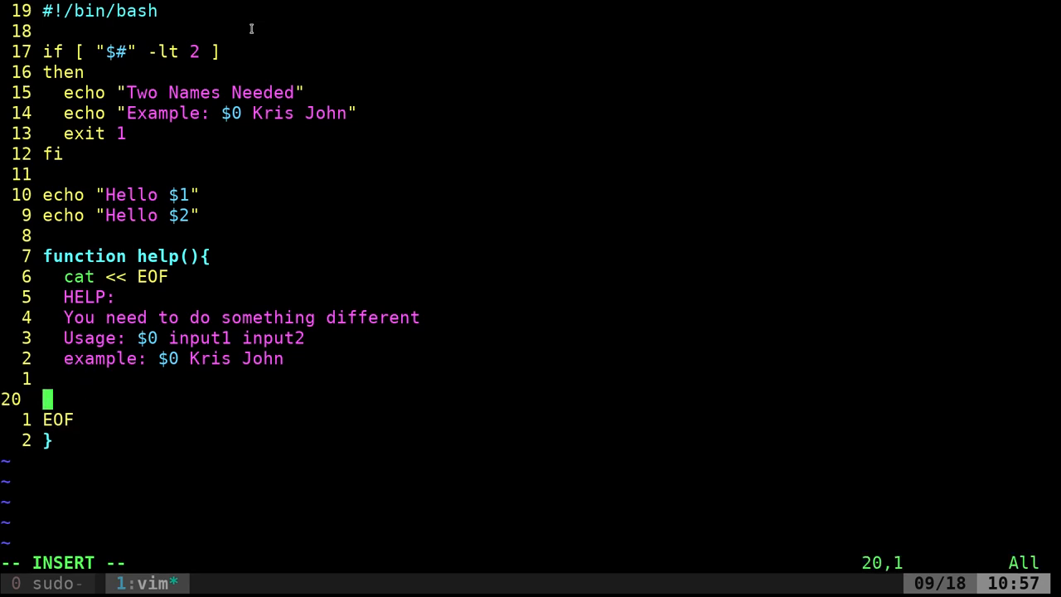
type("Hope this helps")
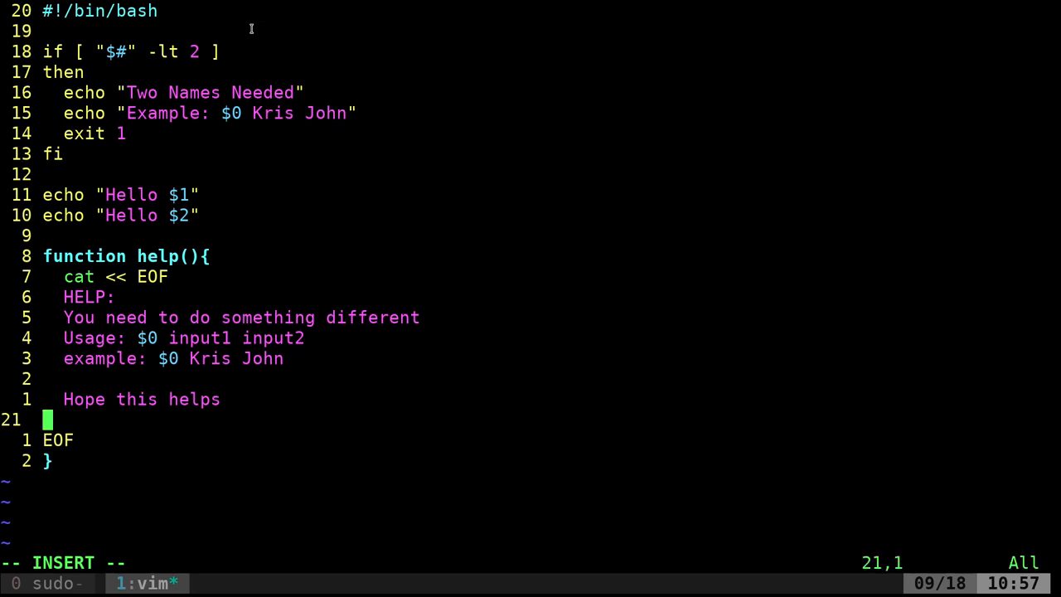
type("http://")
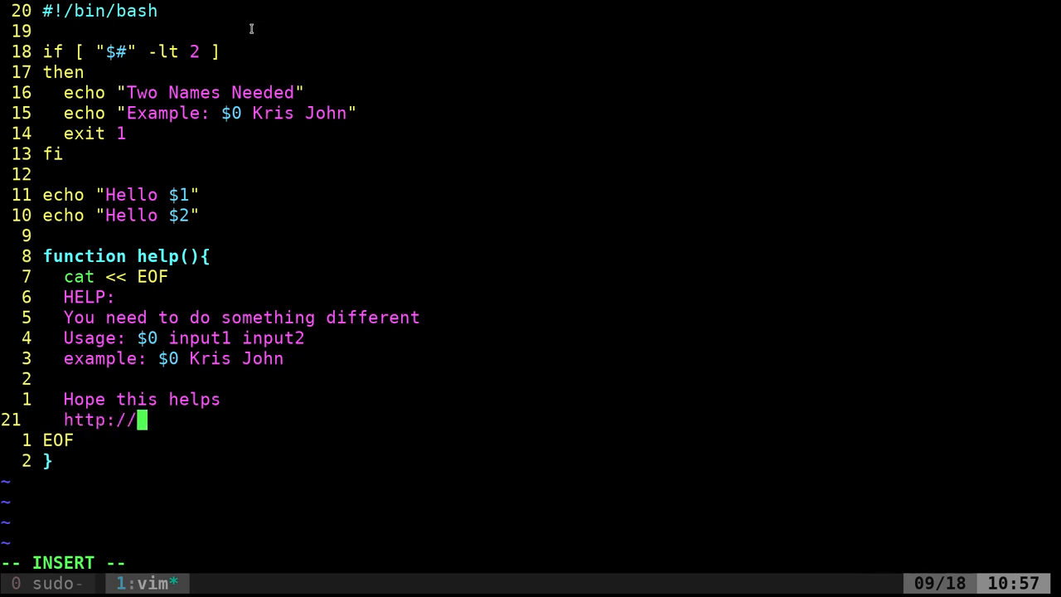
type("filmsbykris.com")
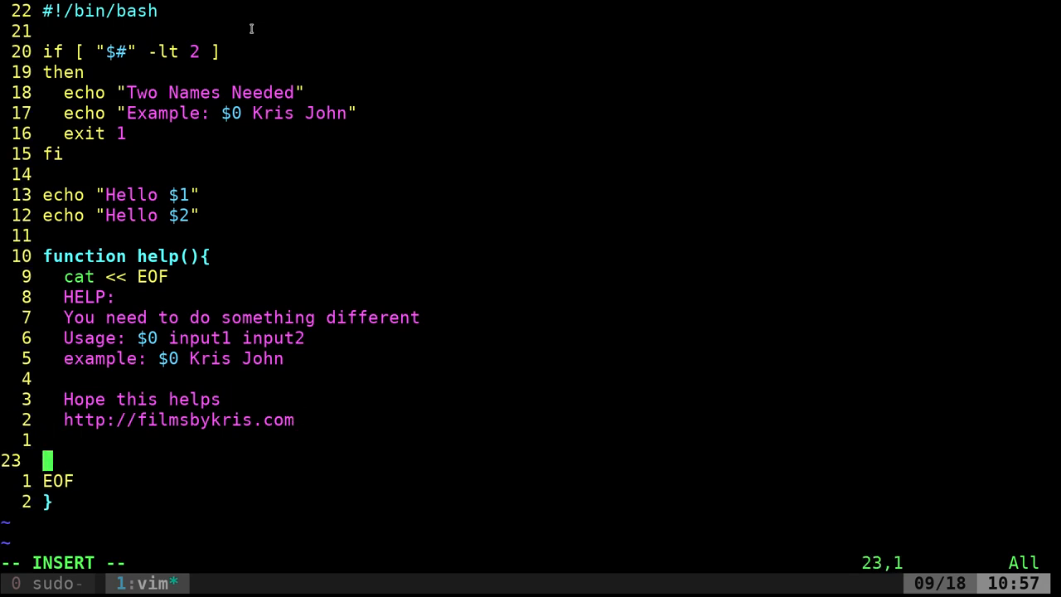
type("opi")
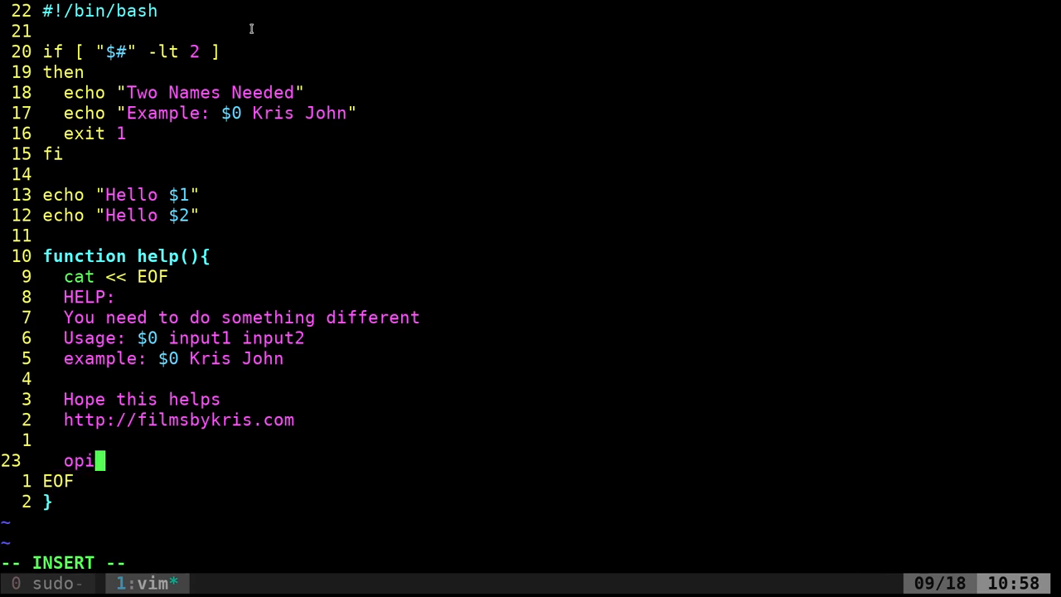
type("tion")
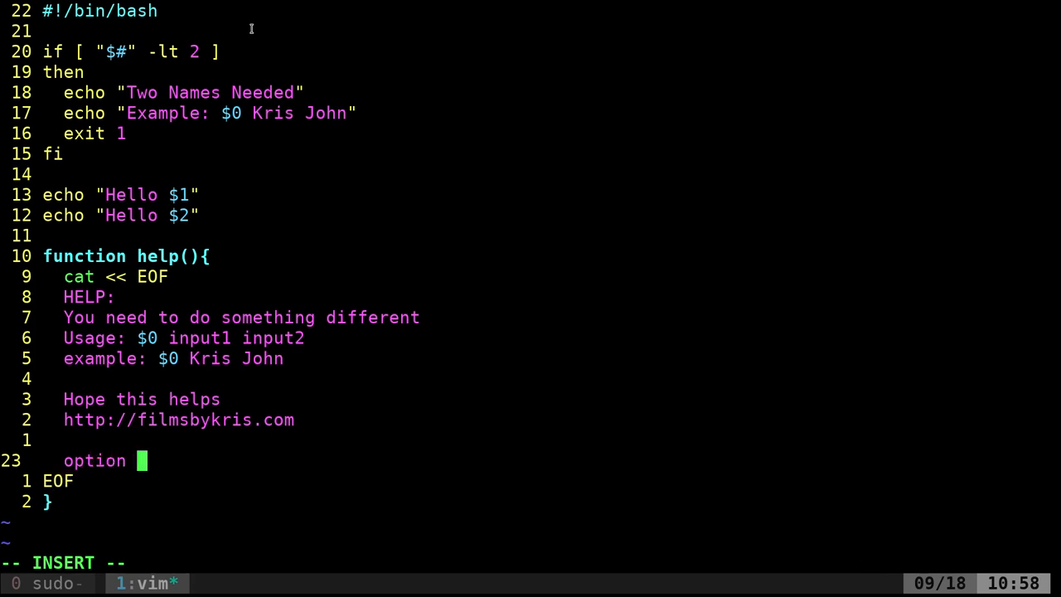
type("#1")
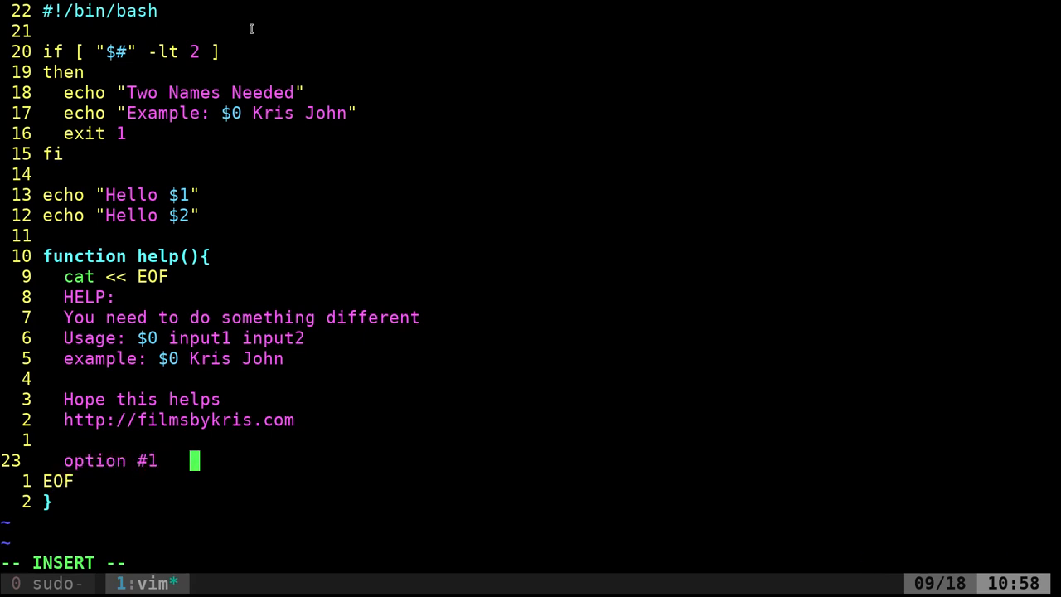
type("example this")
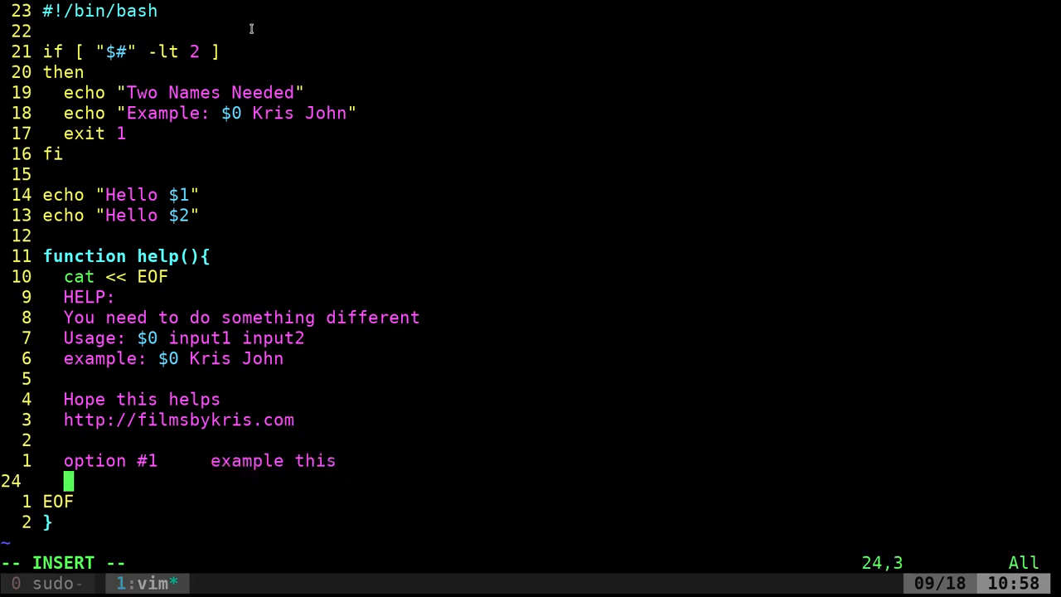
Add an option #2 example line, blank lines and an indented 'Hope output works' line
type("option")
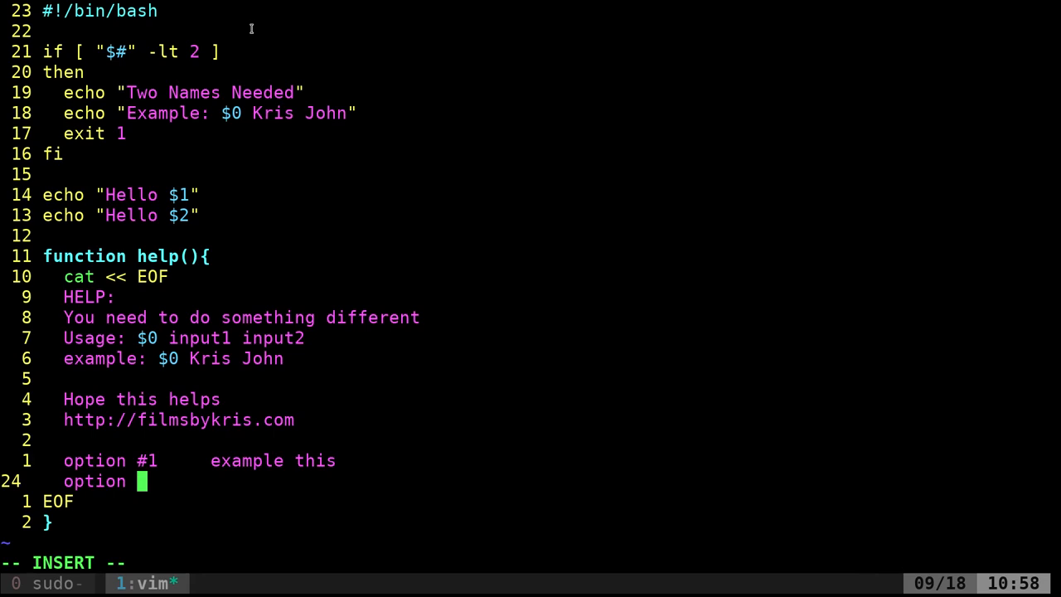
type("#2")
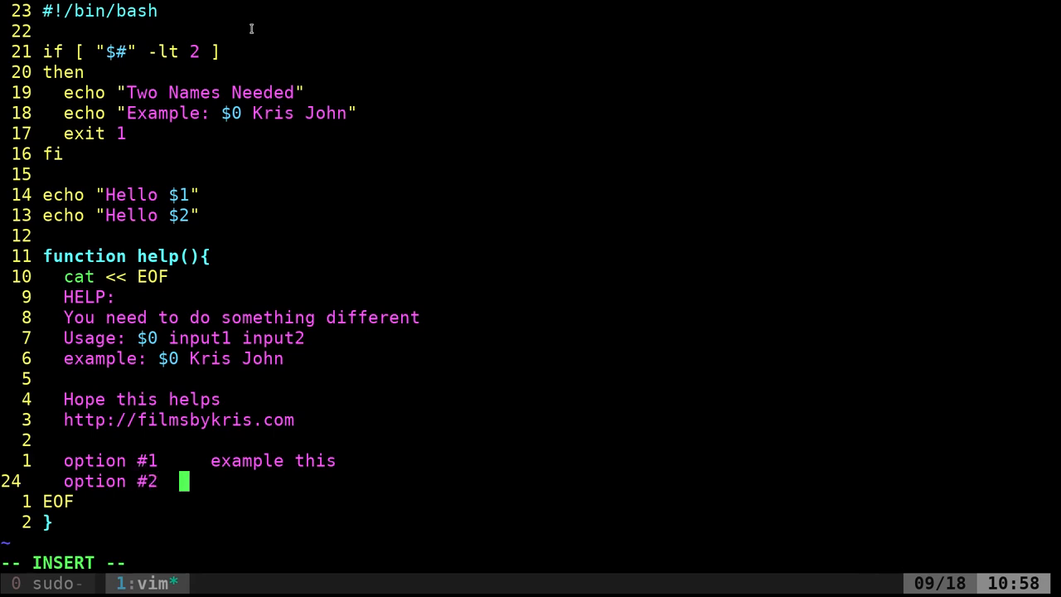
type("Ex")
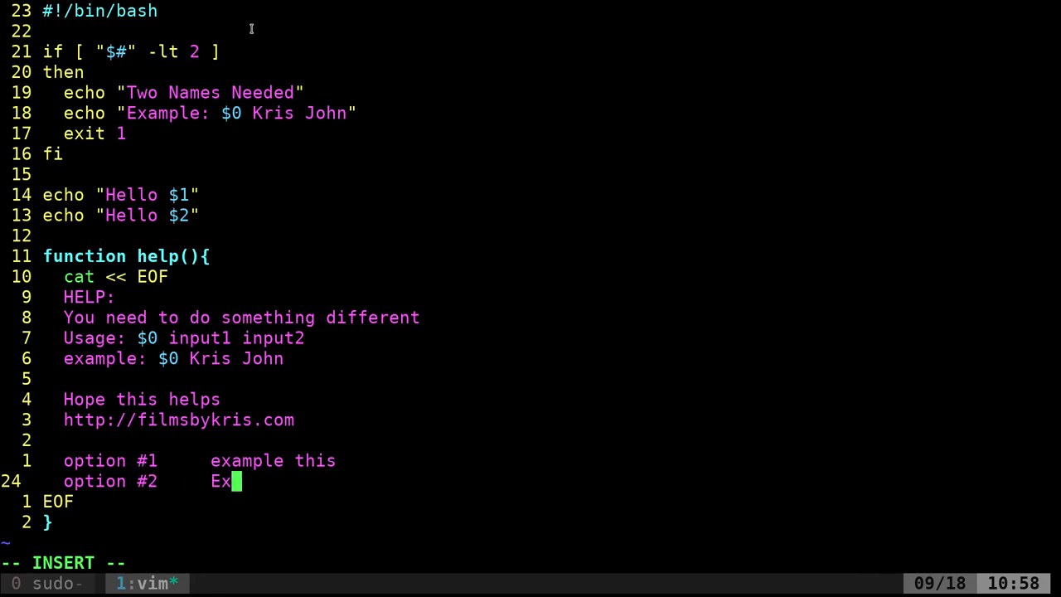
type("ample")
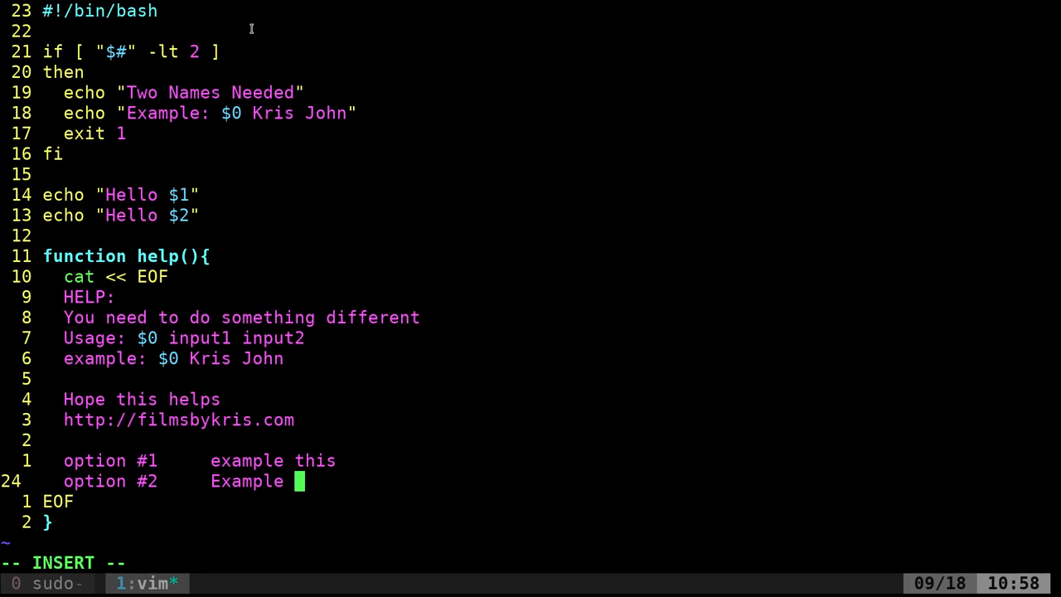
type("that")
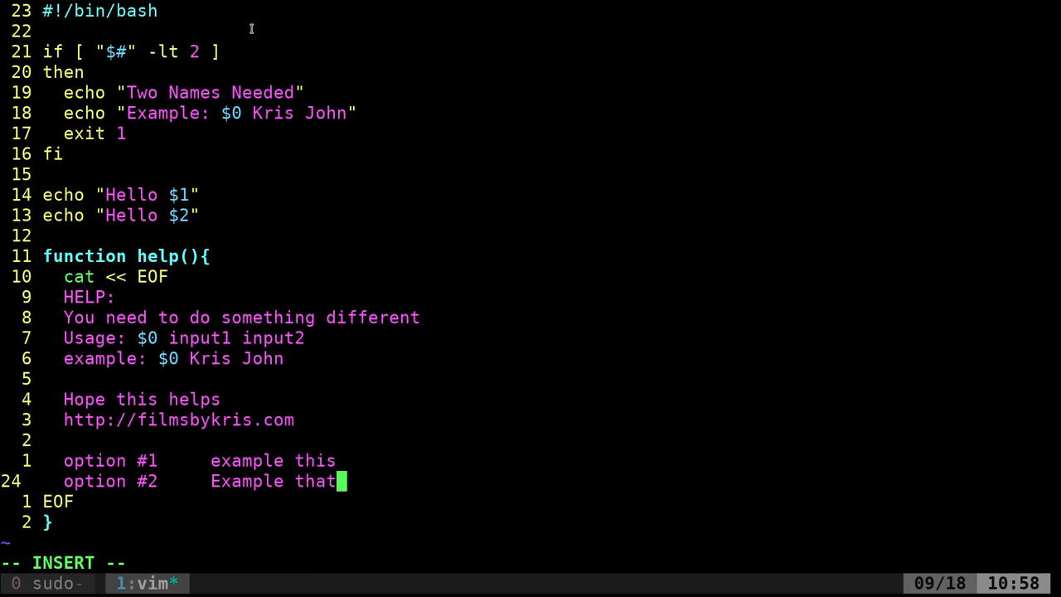
key("Return")
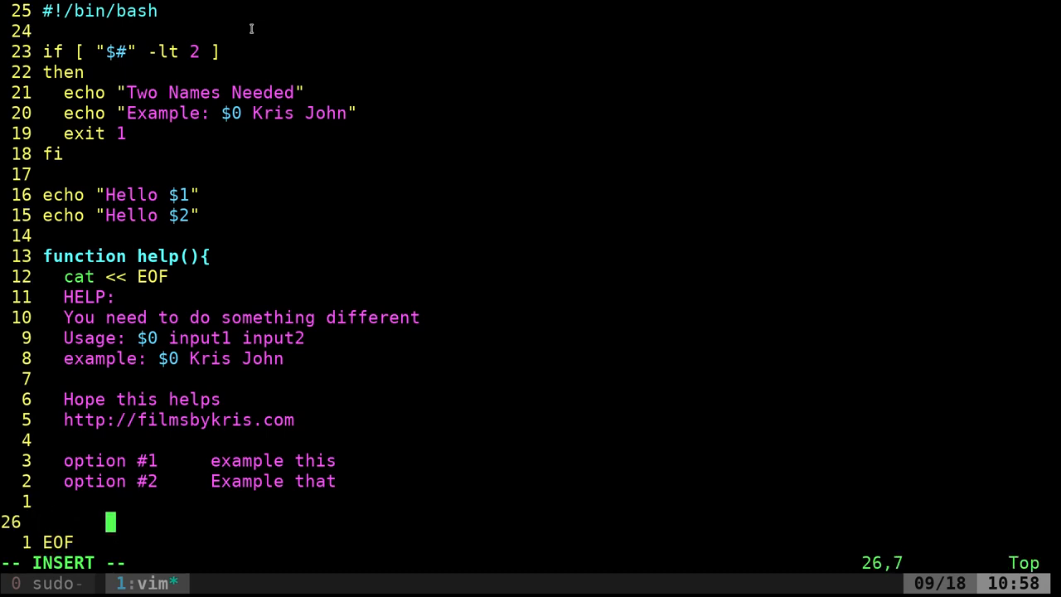
type("Hope")
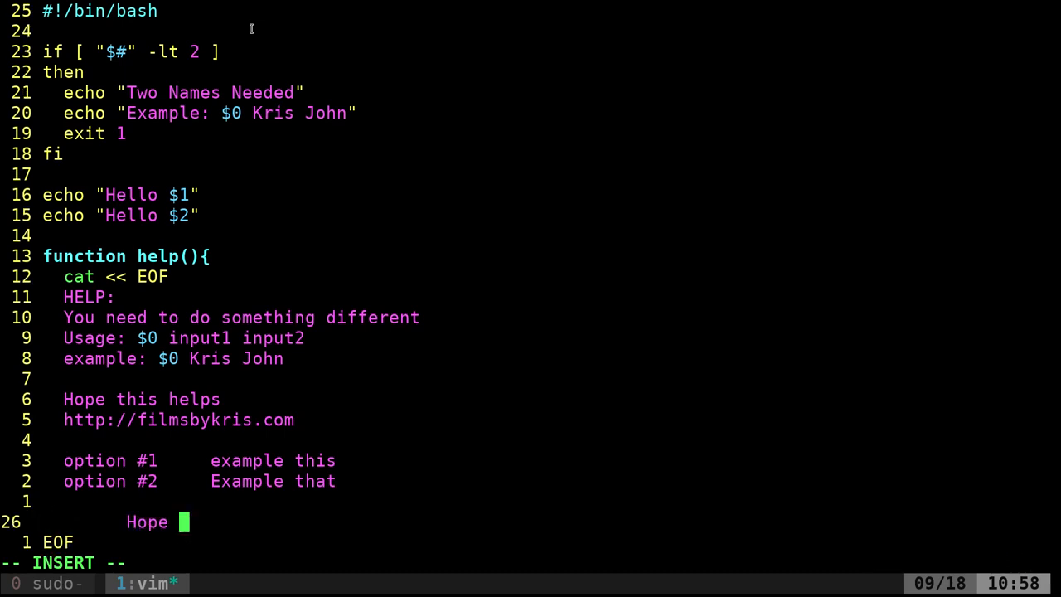
type("output works")
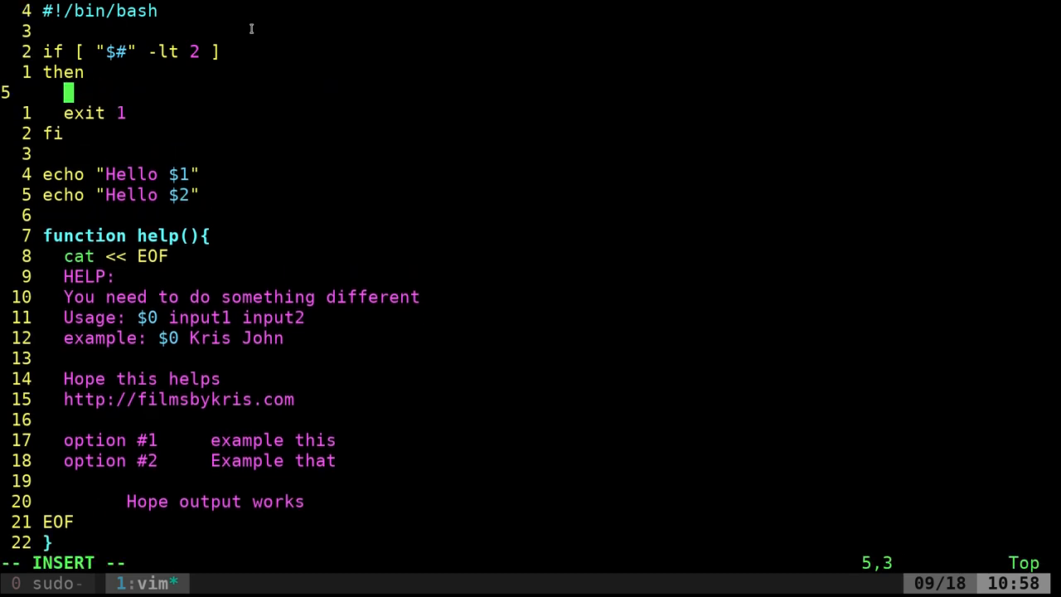
Replace the two echo lines under then with a help call, then save and quit with :wq
type("ht")
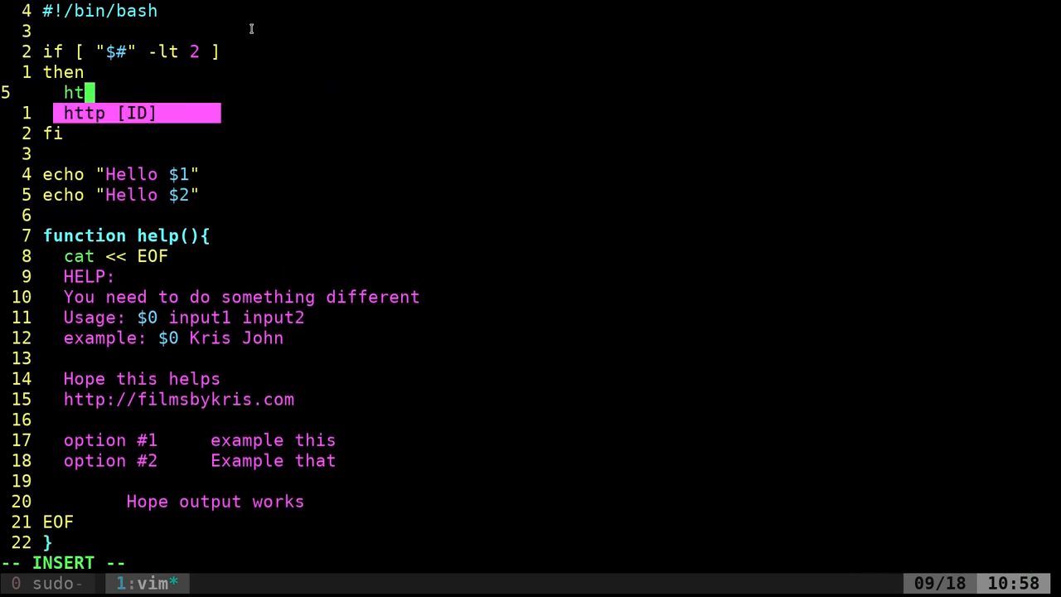
type("lp")
type("./main.sh kris")
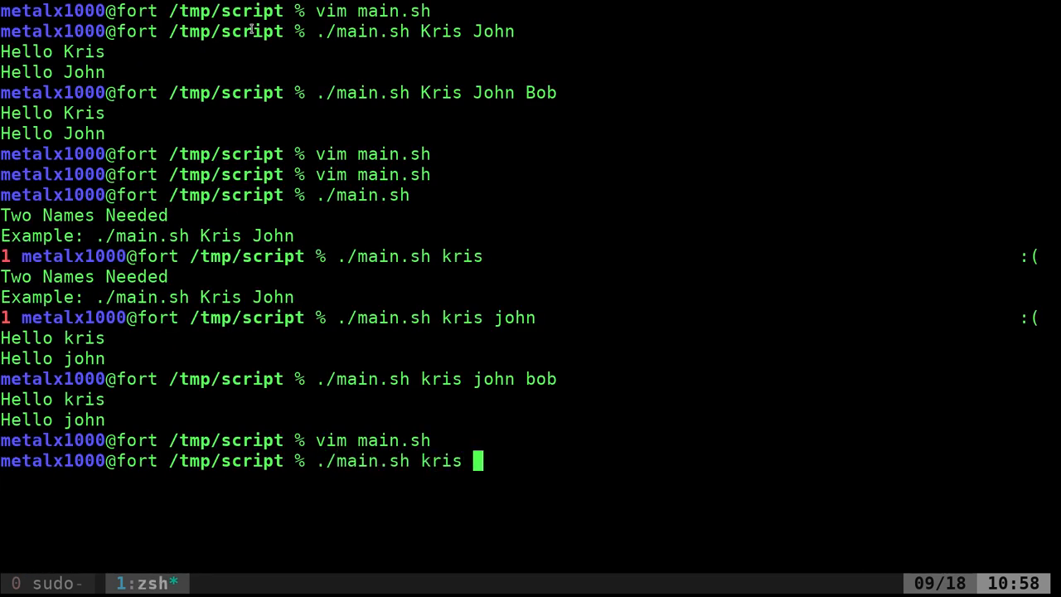
Run ./main.sh kris john and ./main.sh kris john bob, both greeting kris and john
key("Return")
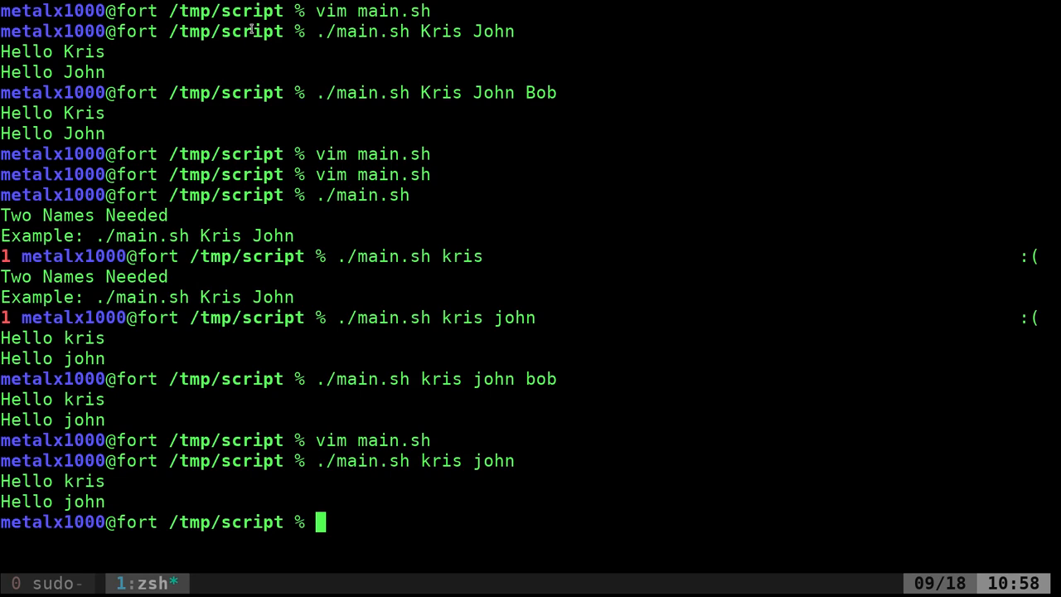
key("Return")
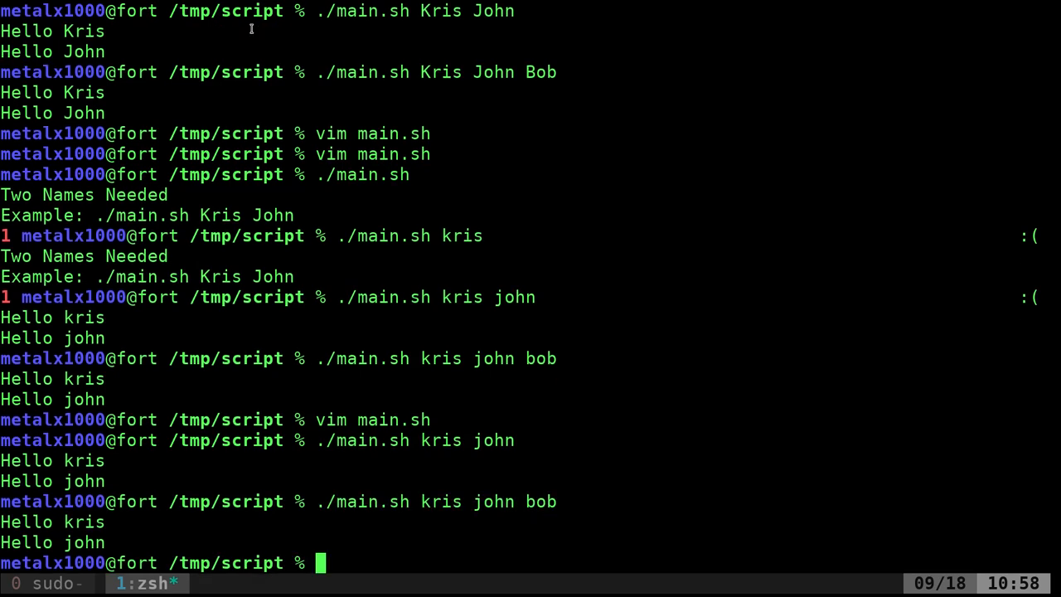
type("./main.sh kris john bob")
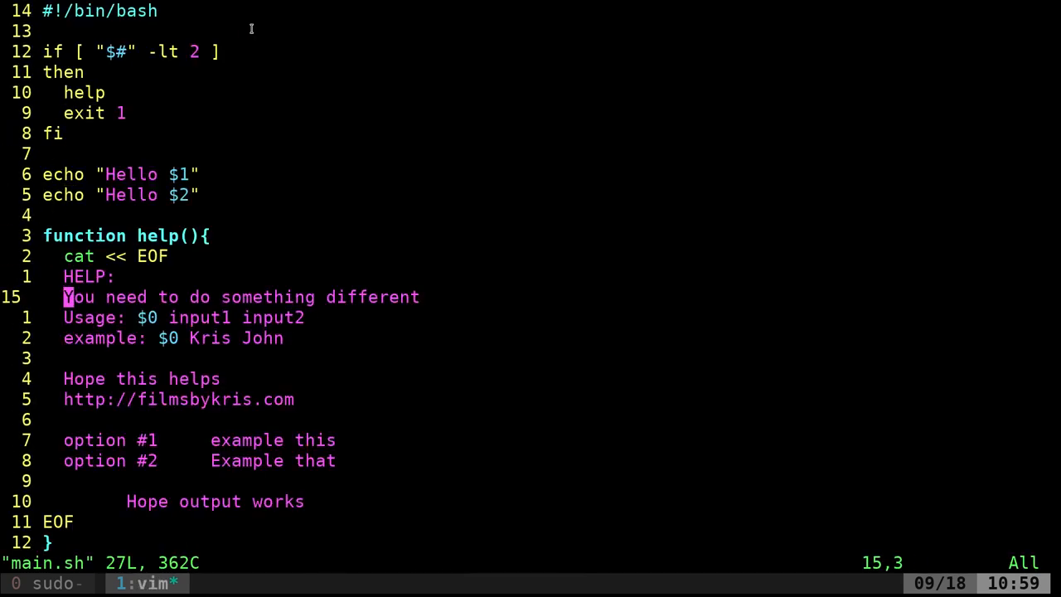
Wrap the argument check and greetings in main(){ } and add a main call at the end
key("j")
type("function m")
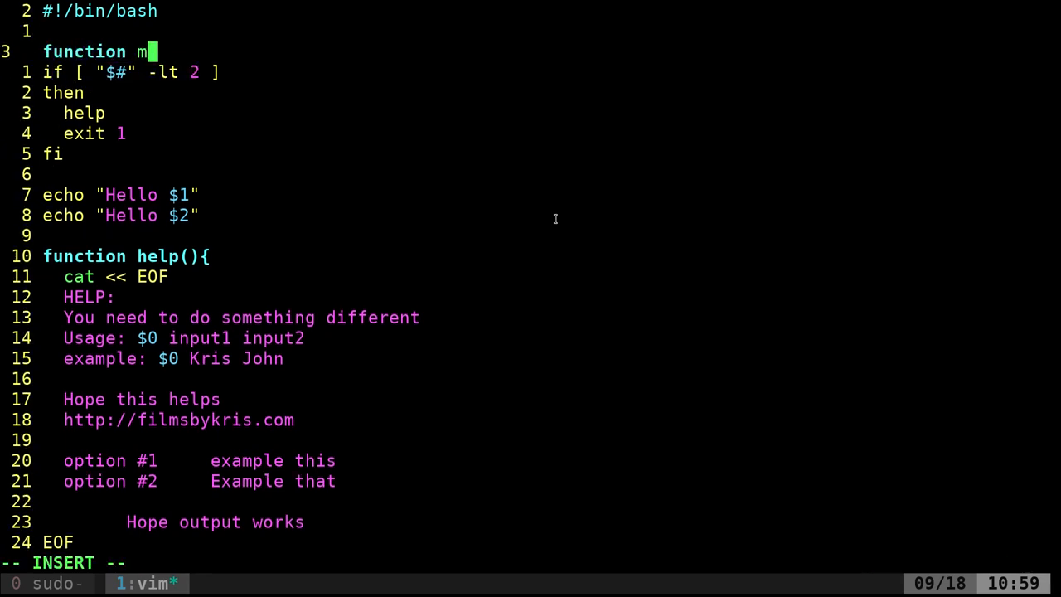
type("ain(){")
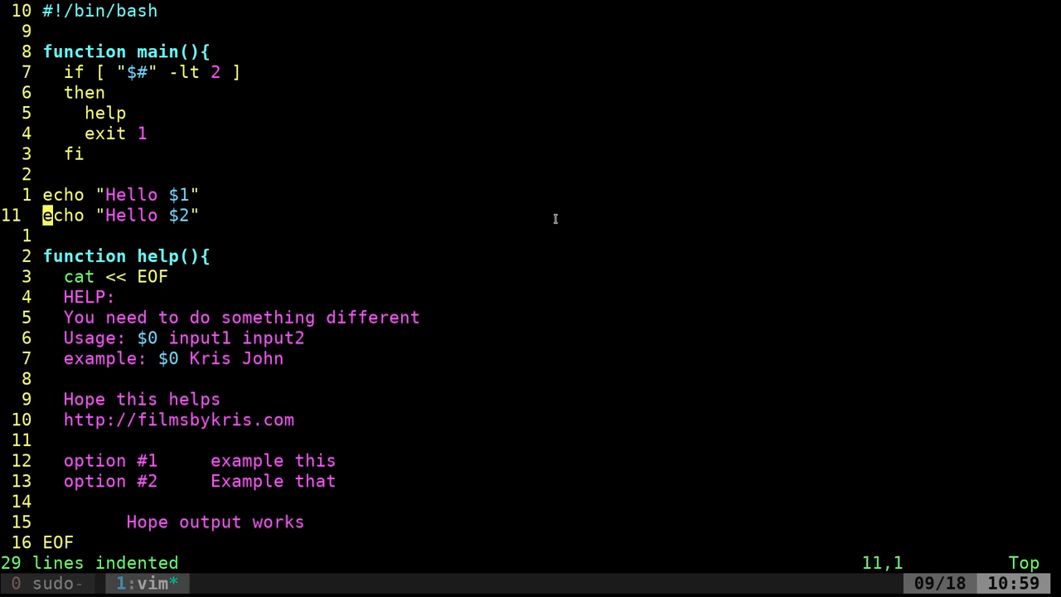
key("j")
type("}")
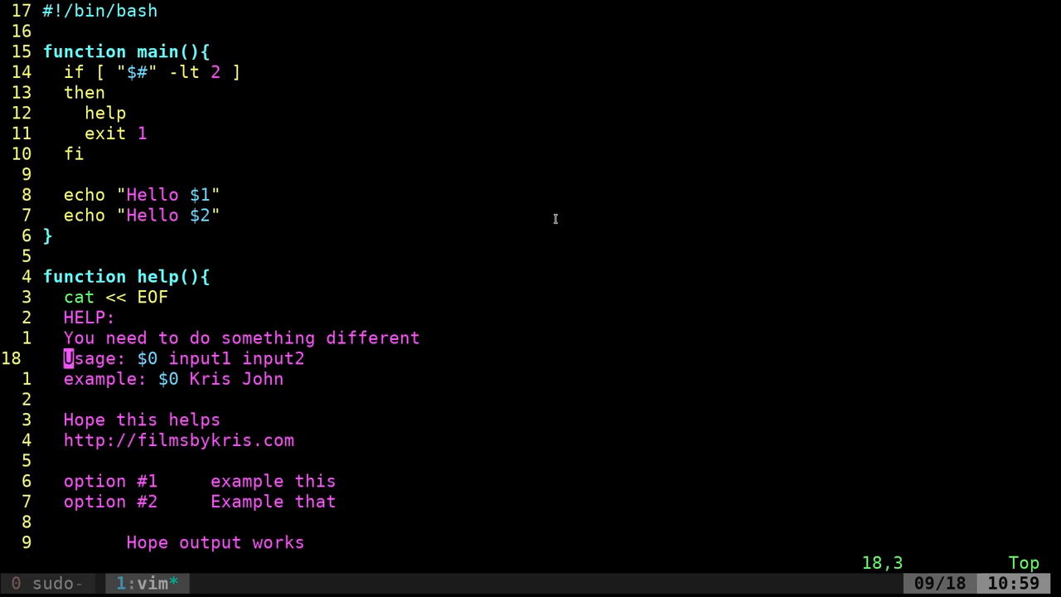
key("G")
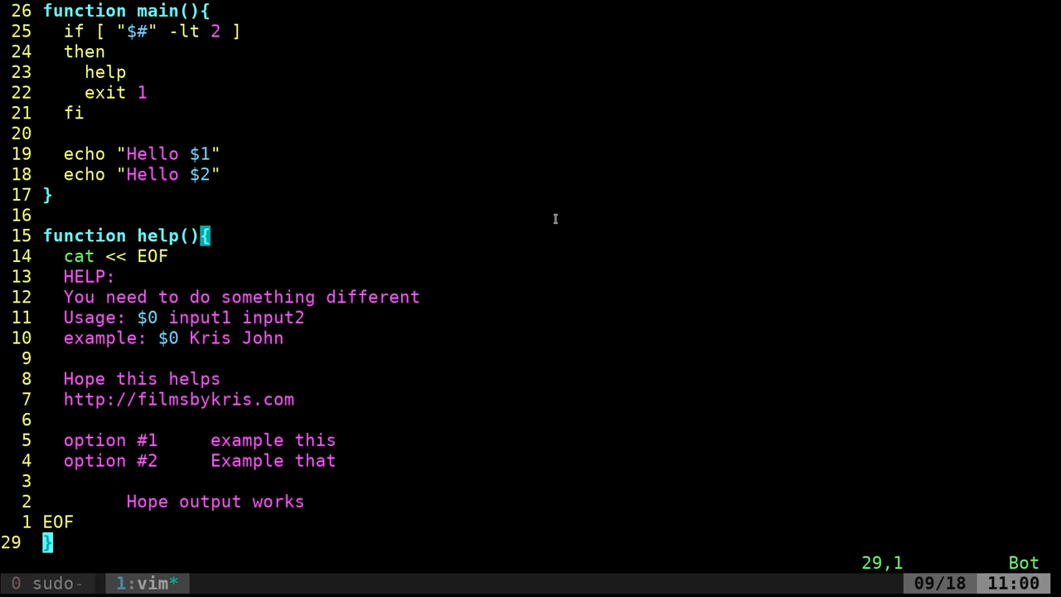
type("main")
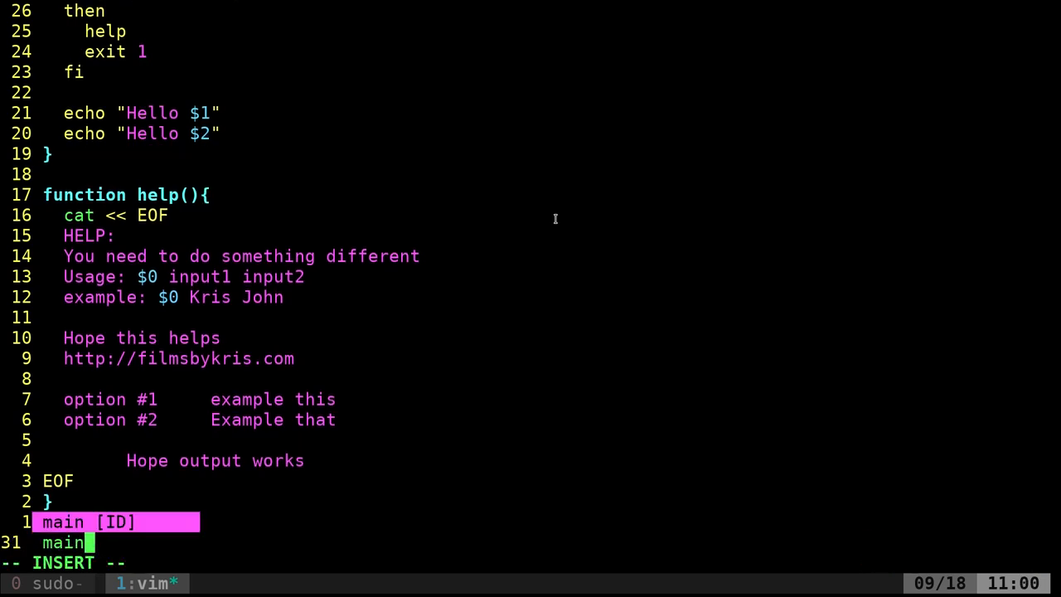
key("Escape")
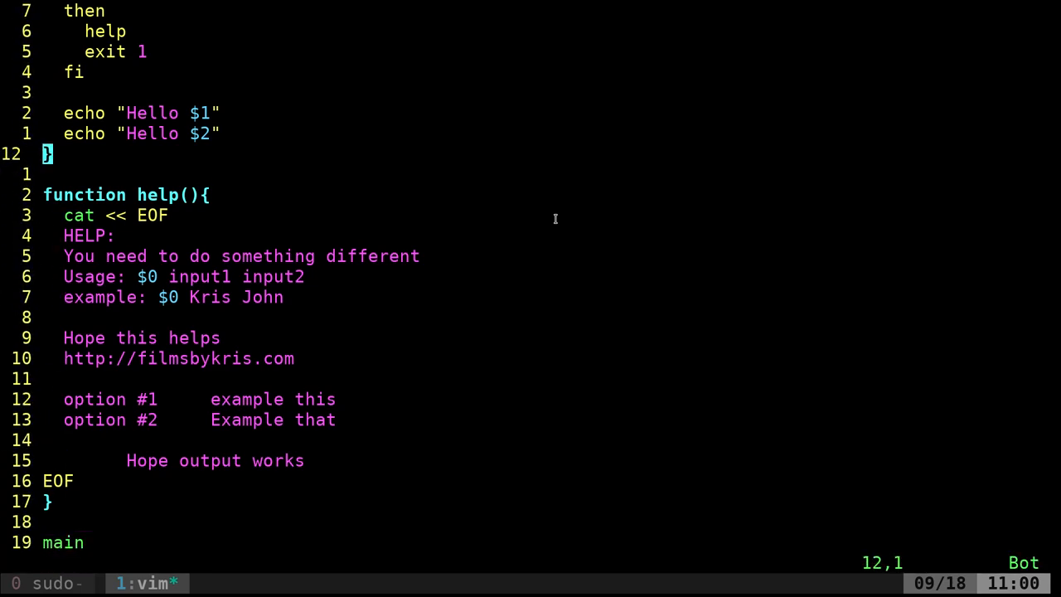
key("gg")
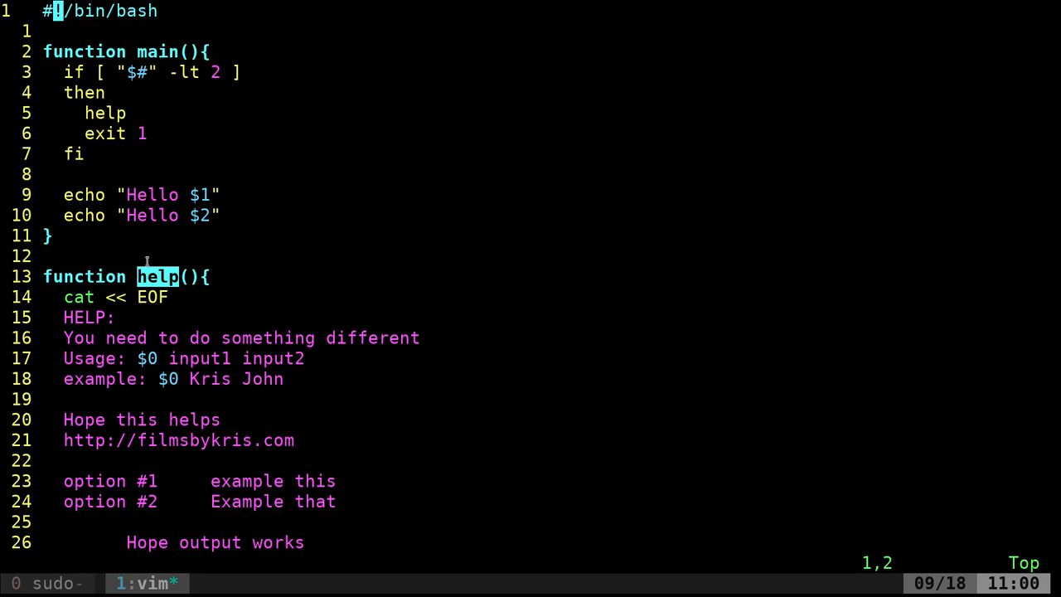
mouse_move(179, 175)
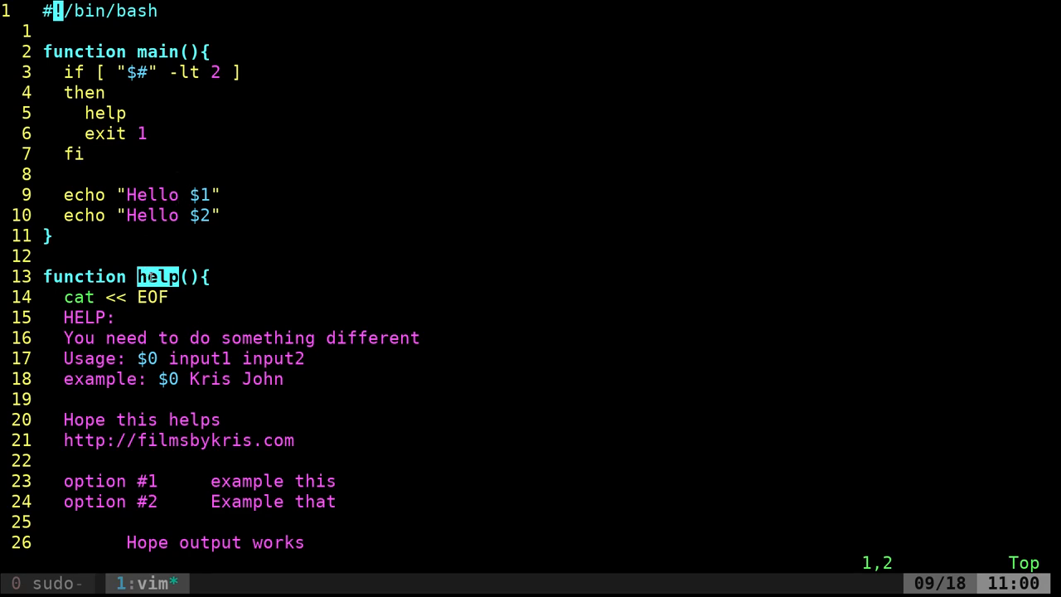
mouse_move(227, 249)
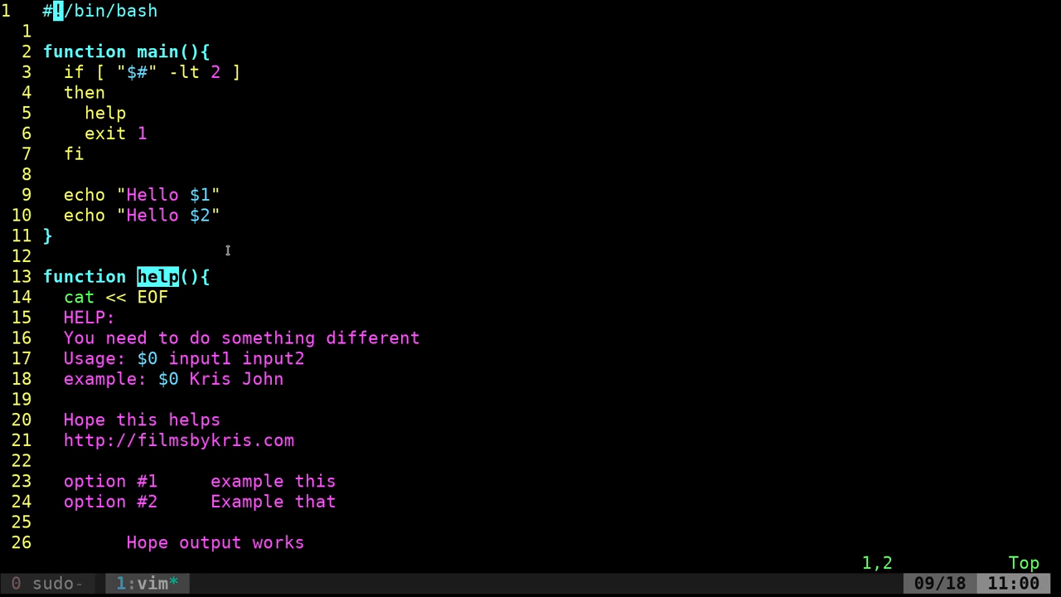
mouse_move(150, 92)
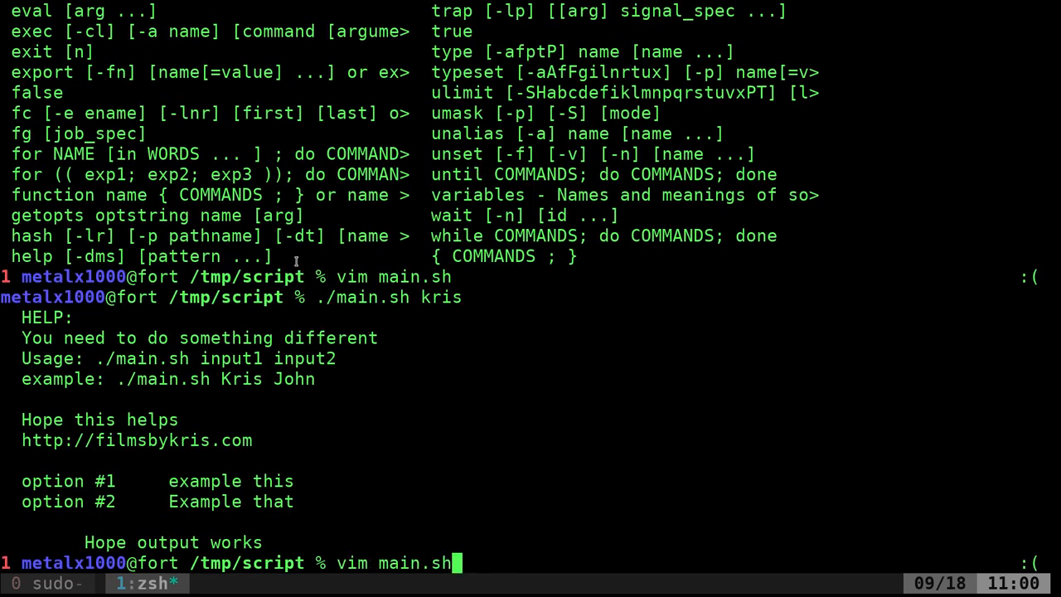
Run ./main.sh kris john bob, then recall ./main.sh kris john; both print only help
key("Return")
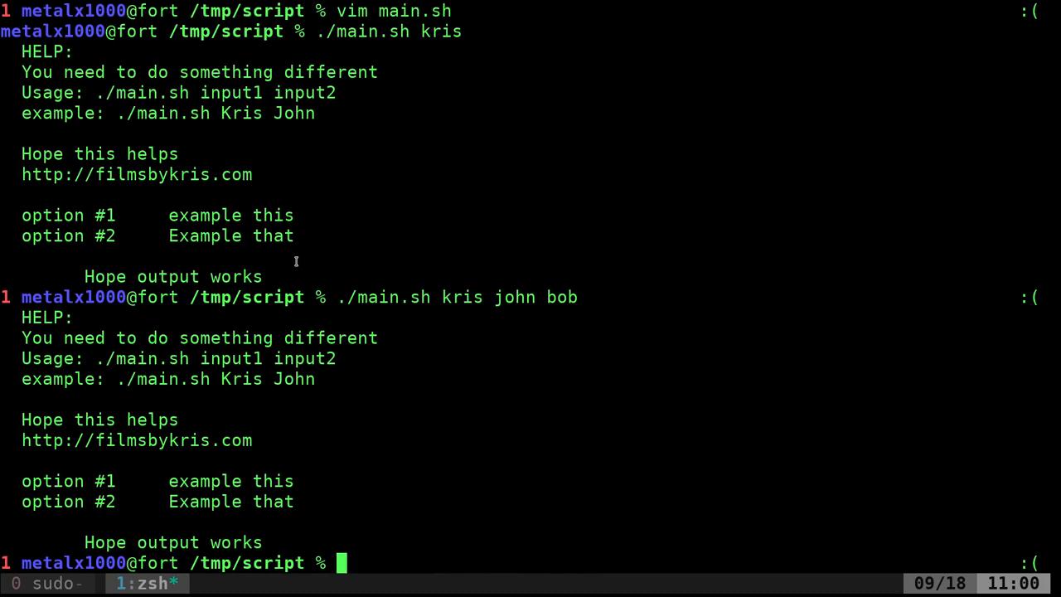
type("./main.sh kris john")
type("vim main.sh")
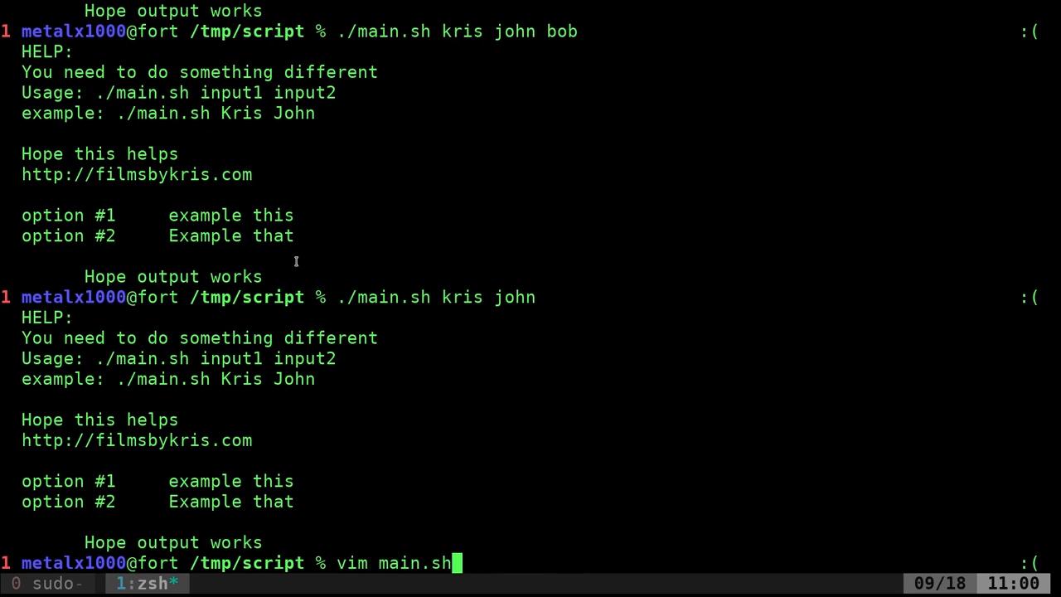
Reopen main.sh in Vim and change the final call to main $@
key("Return")
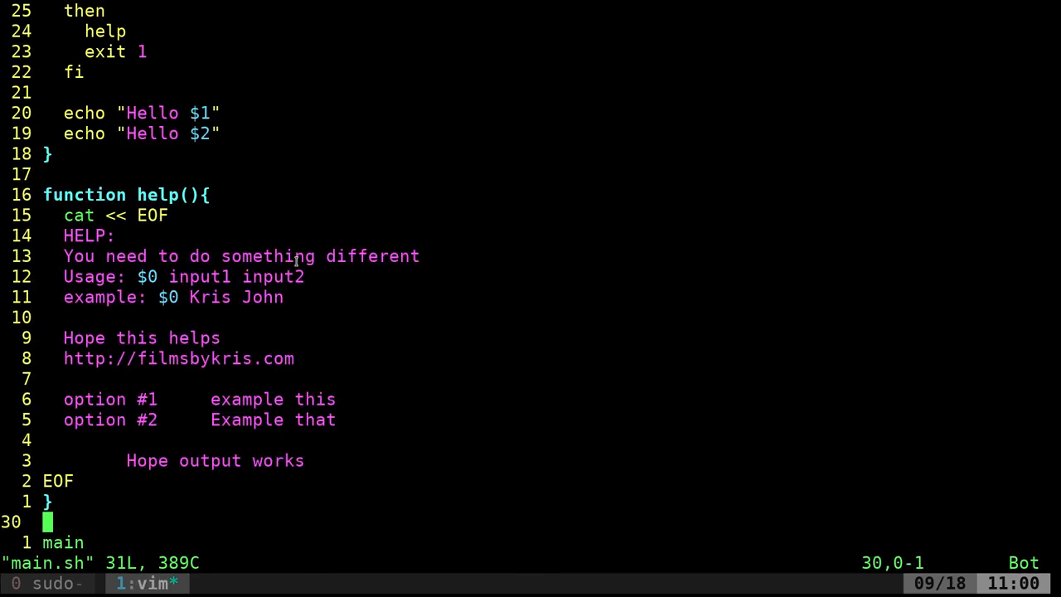
key("o")
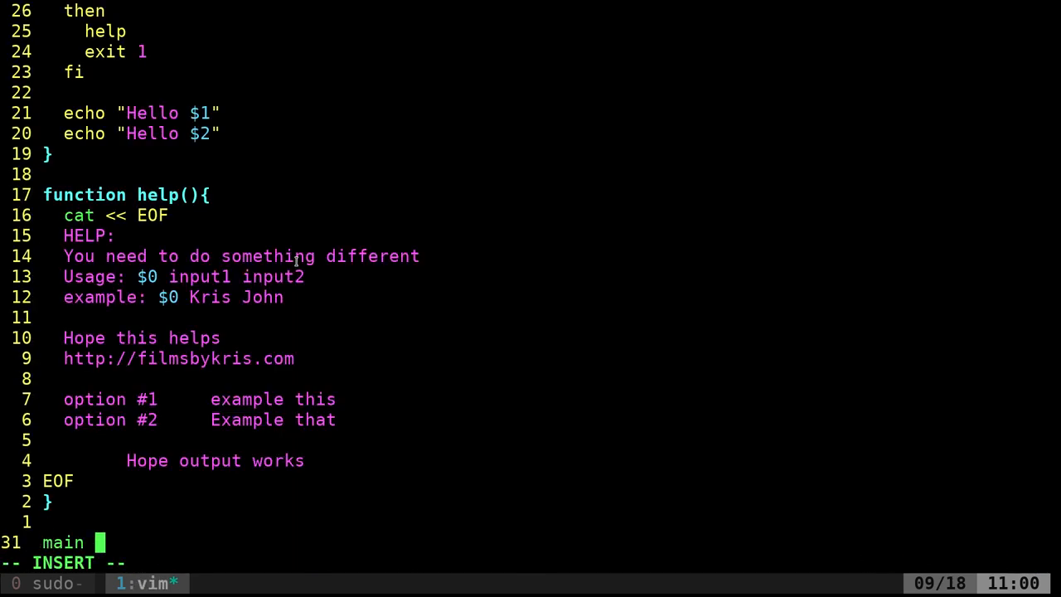
type("$")
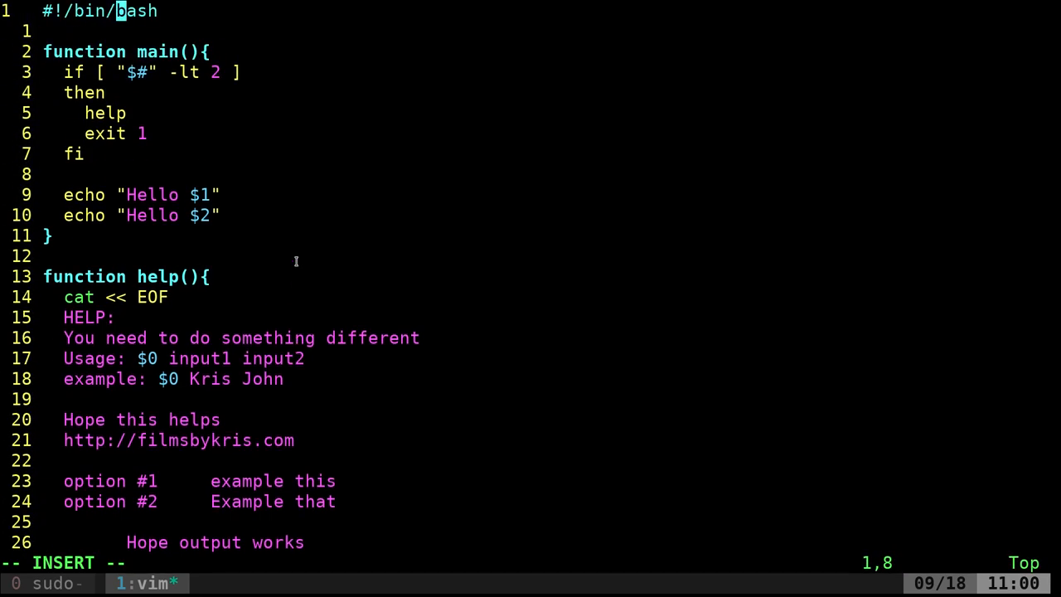
key("Return")
type("./main.sh kris john")
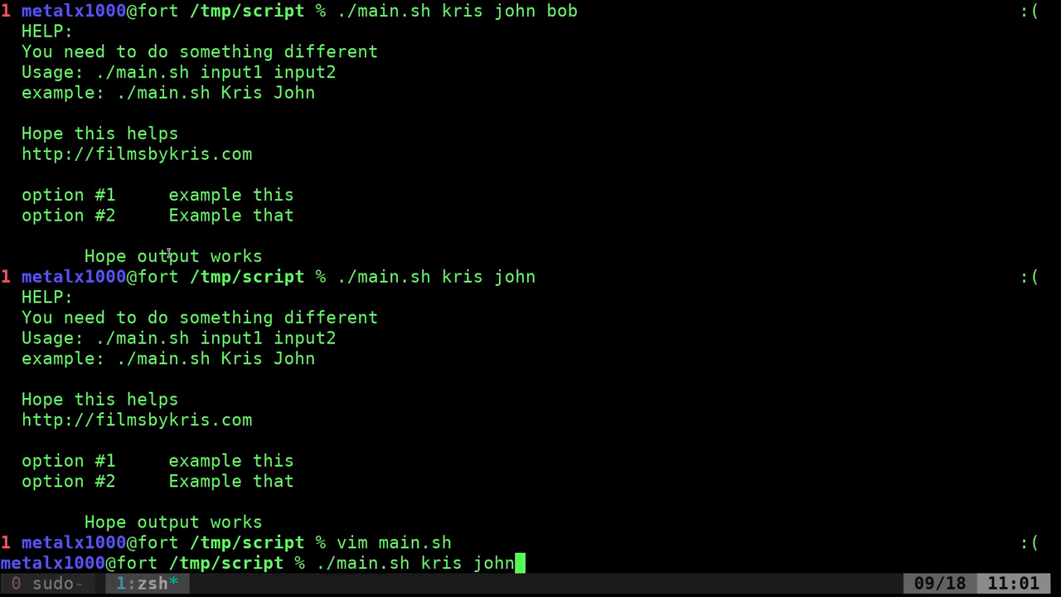
Run ./main.sh with kris john and with kris: two names greet, one prints help
key("Return")
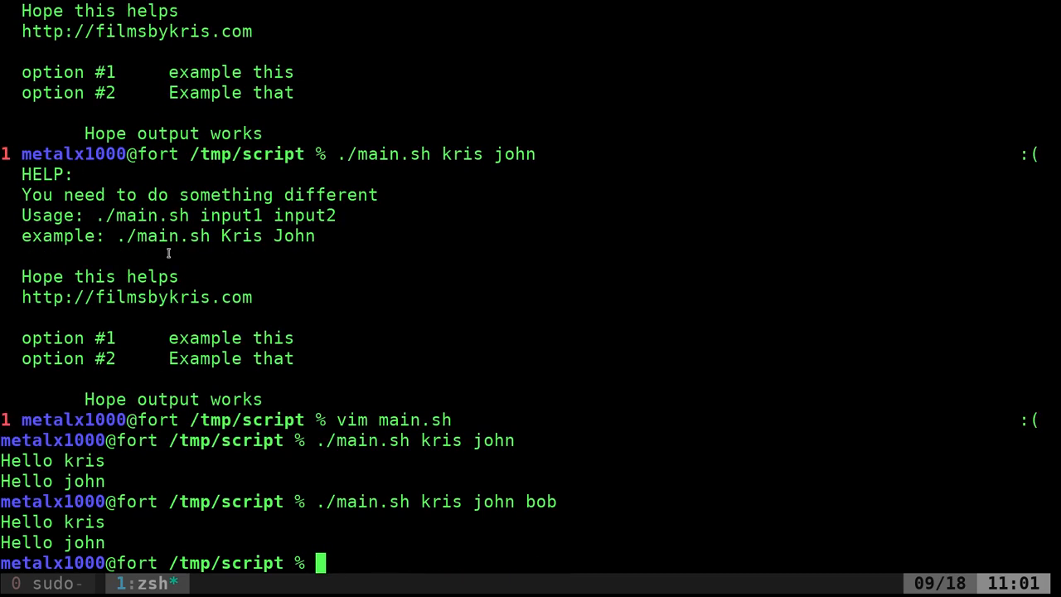
type("./main.sh kris")
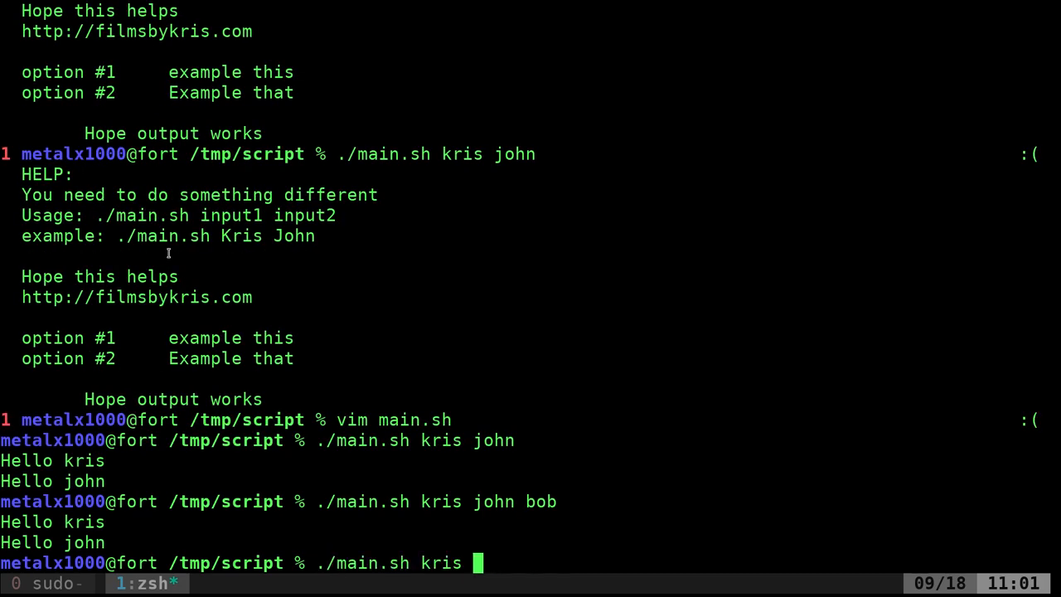
key("Return")
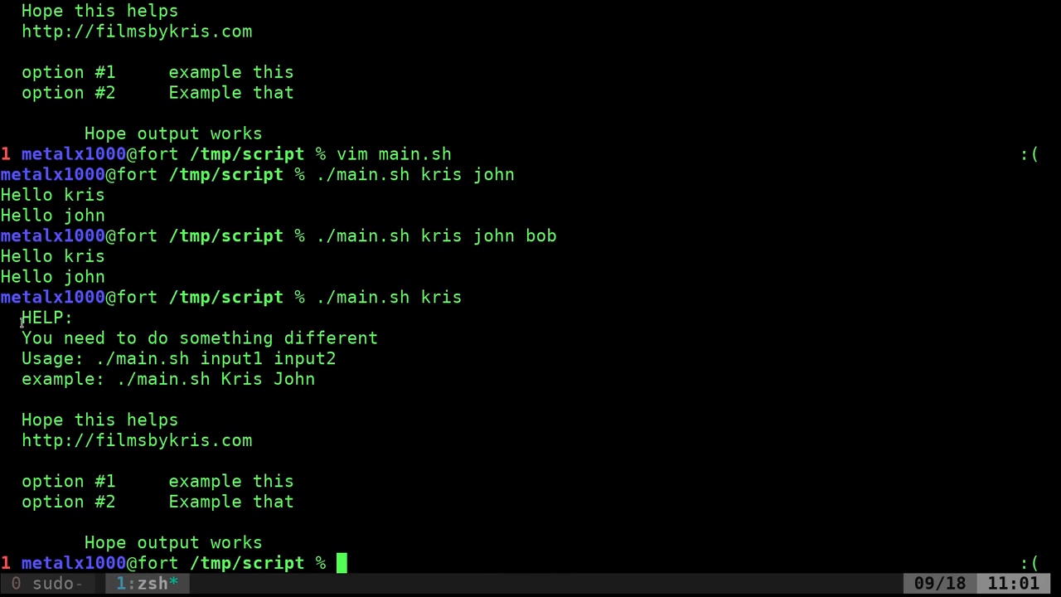
type("./main.sh kris")
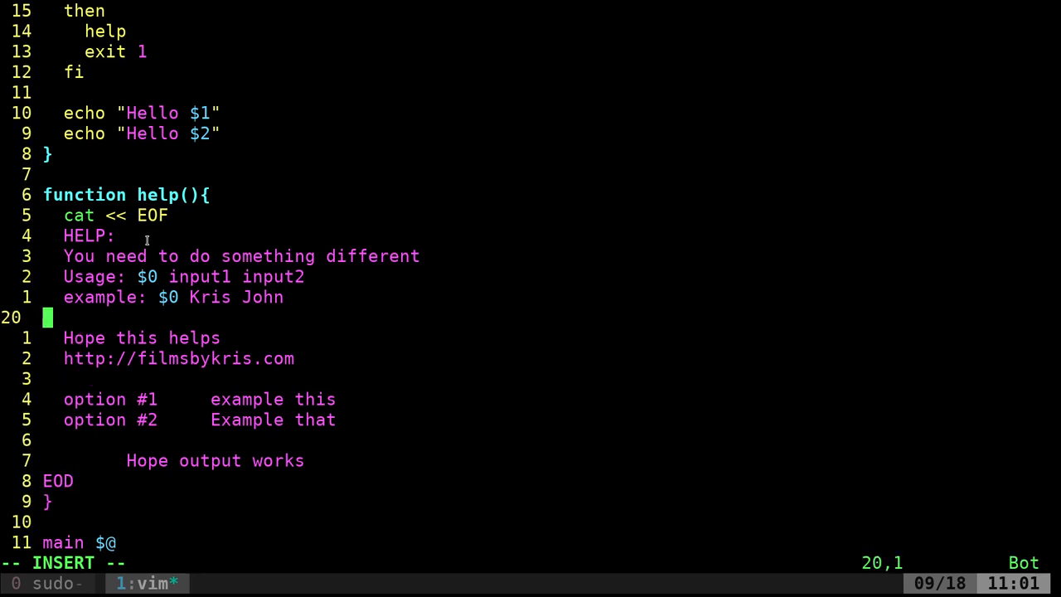
Change the heredoc marker to EOD and reopen main.sh in Vim
type("D")
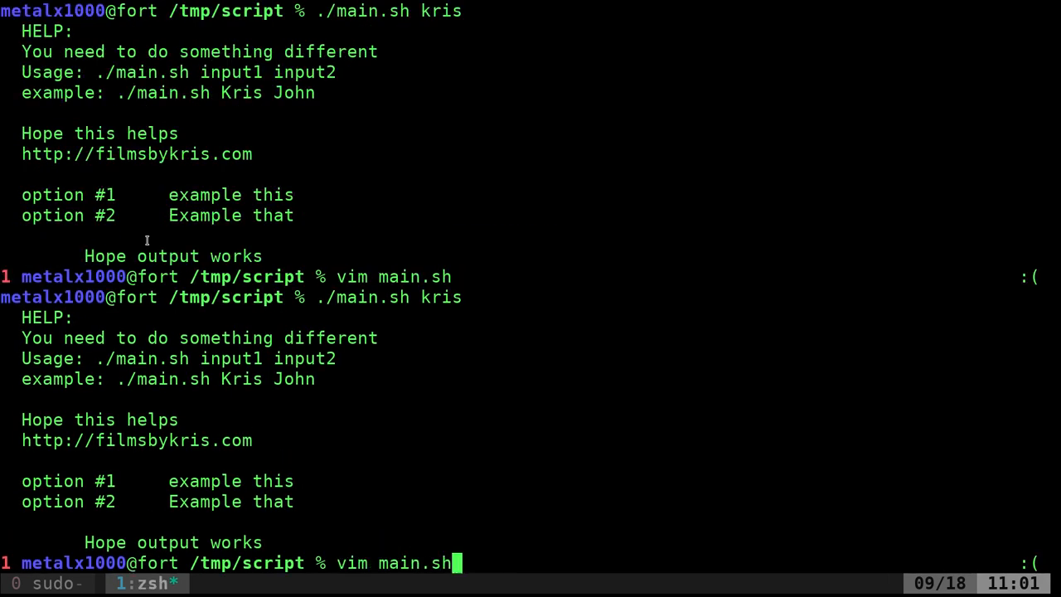
key("Return")
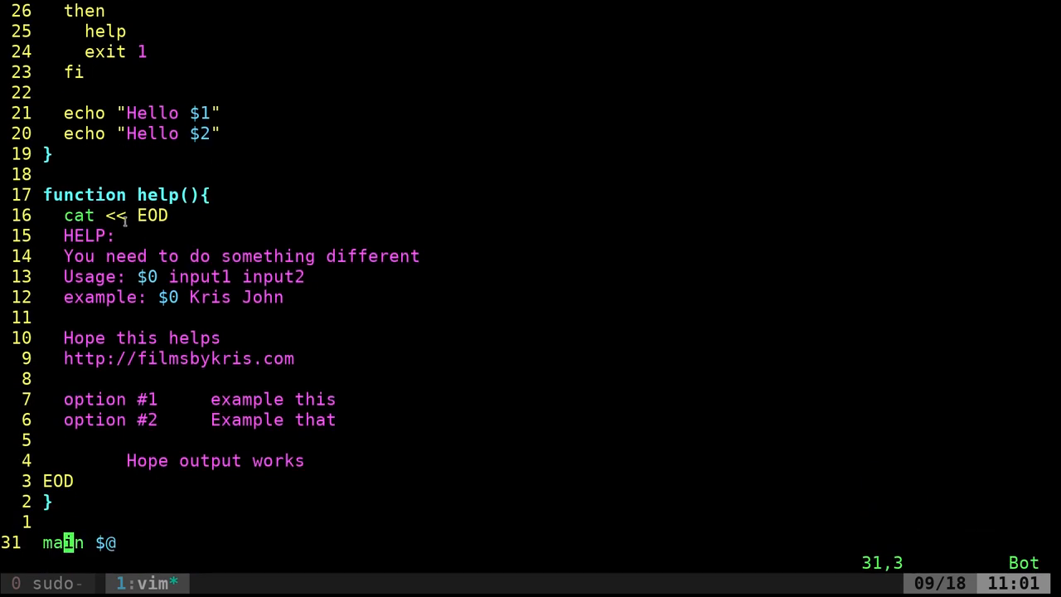
double_click(88, 235)
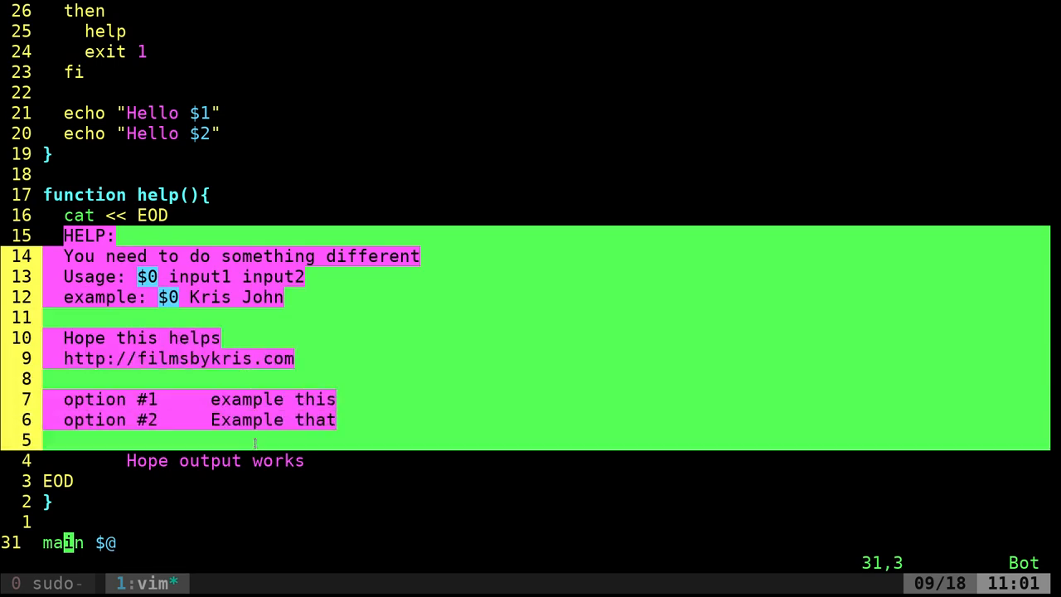
key("Escape")
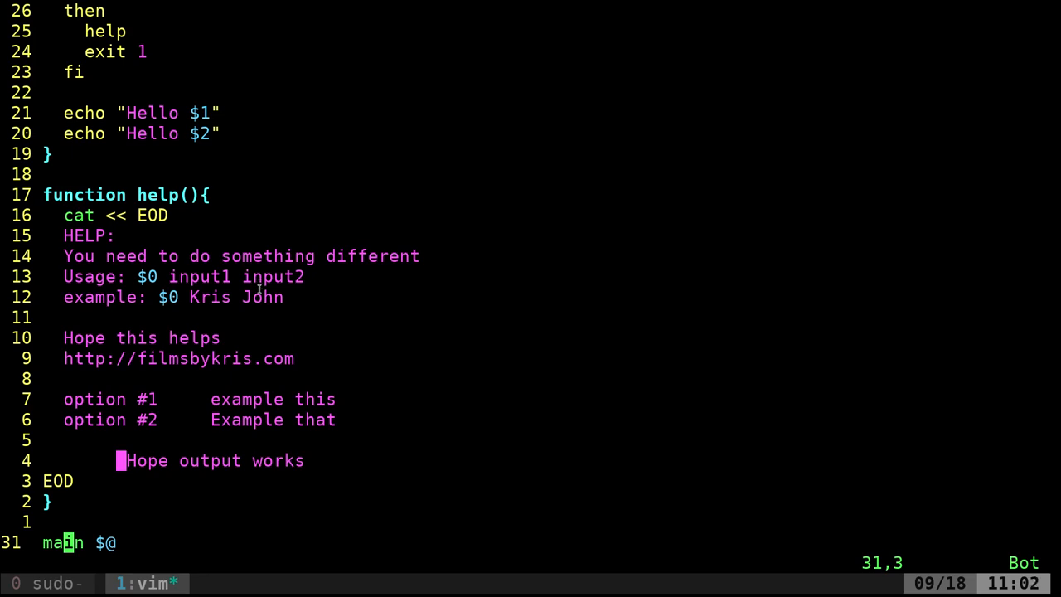
mouse_move(398, 310)
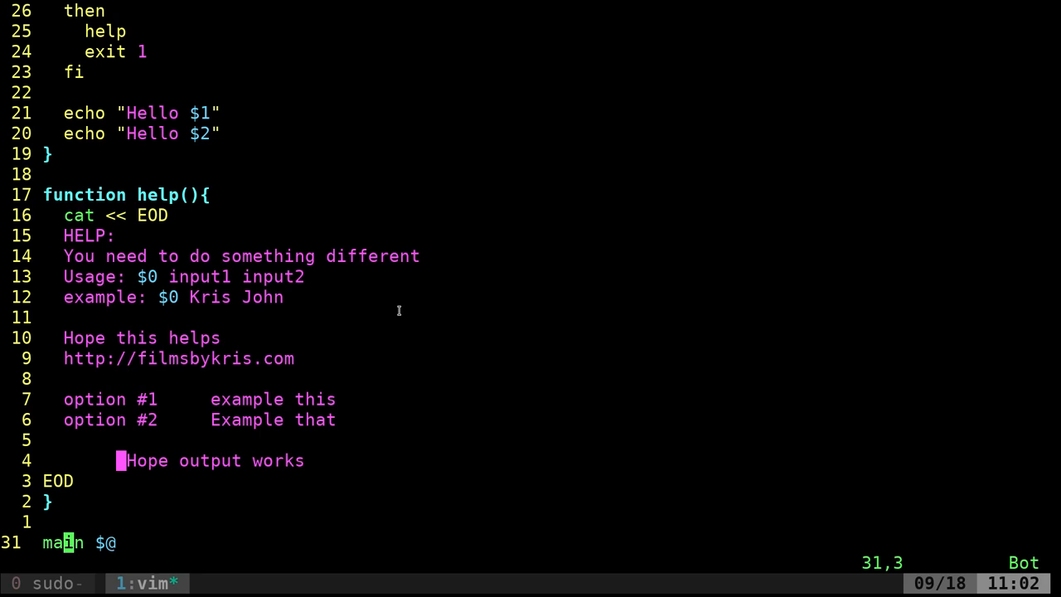
key("gg")
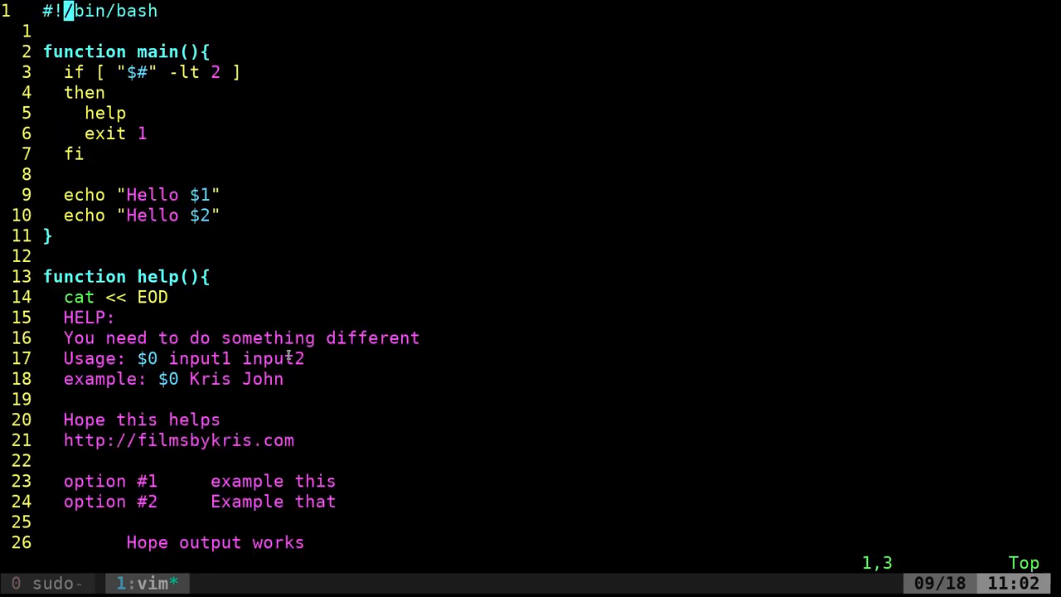
scroll("down", 3)
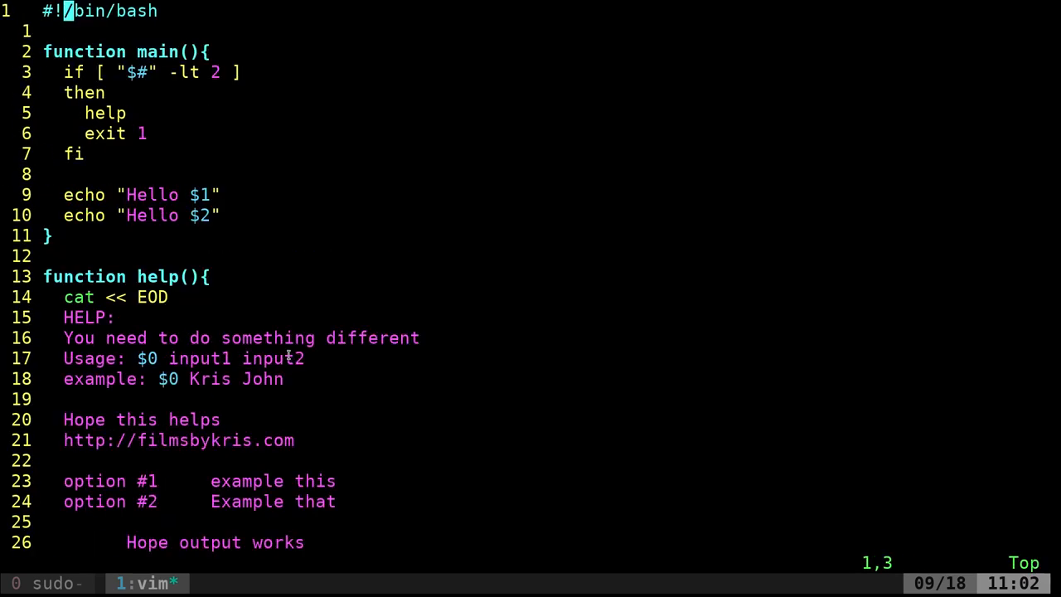
key("G")
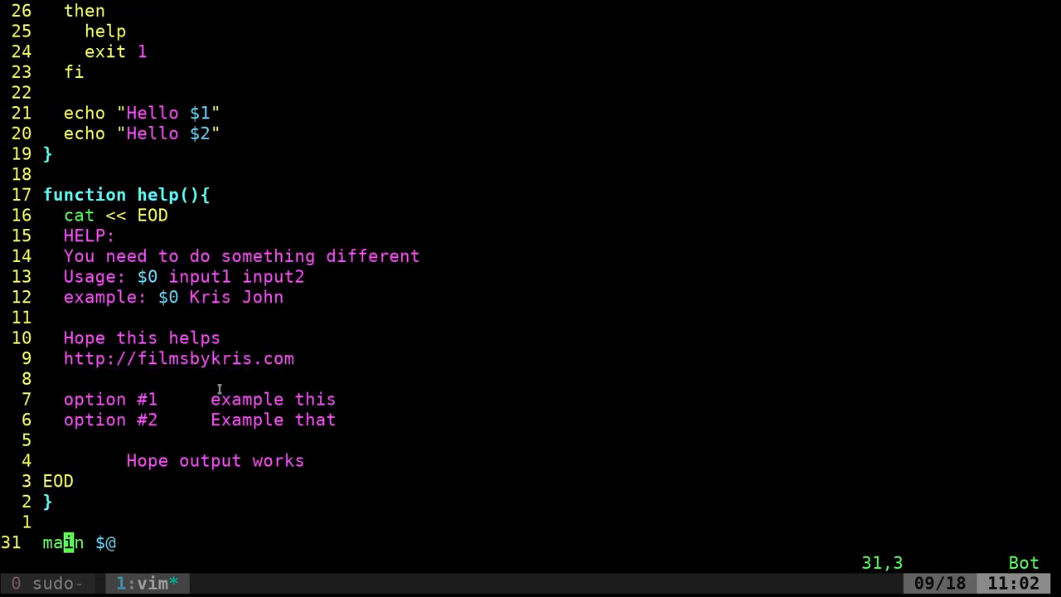